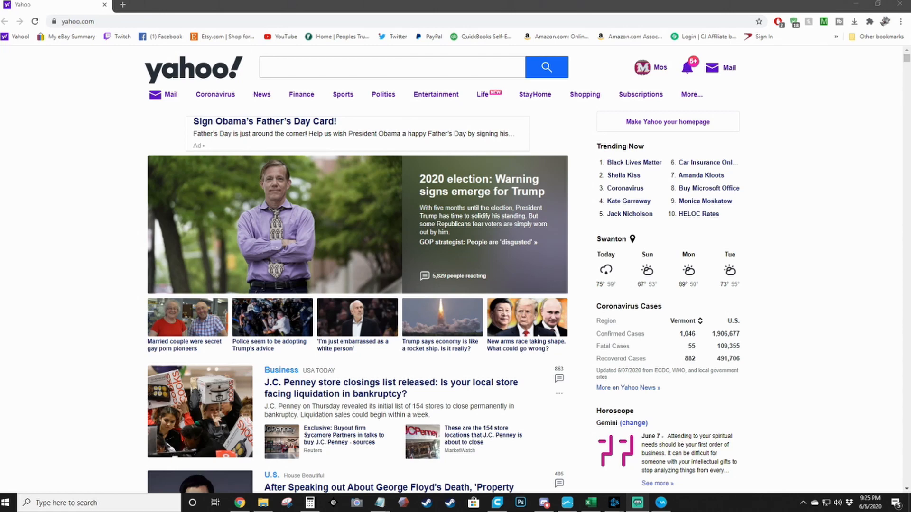
pyautogui.moveTo(114, 55)
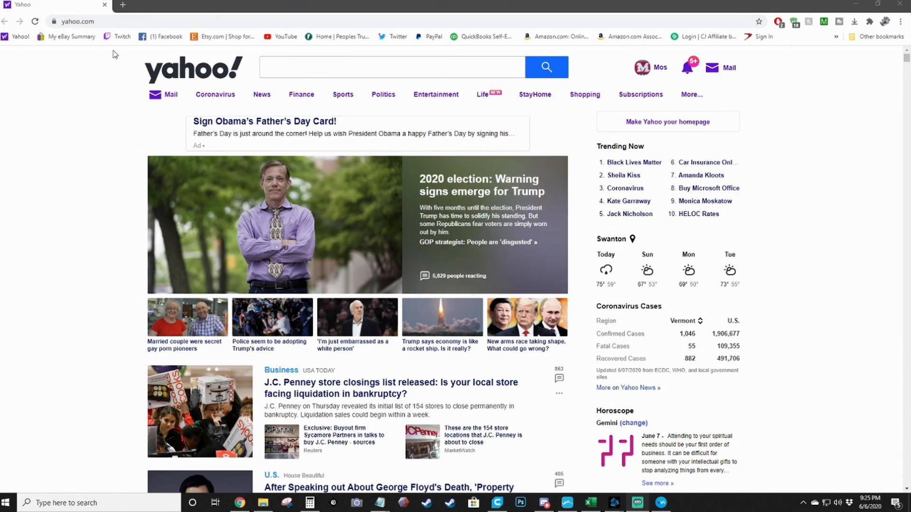
# Replace the Yahoo address with inkarnate.com to load the Inkarnate homepage.
pyautogui.click(79, 22)
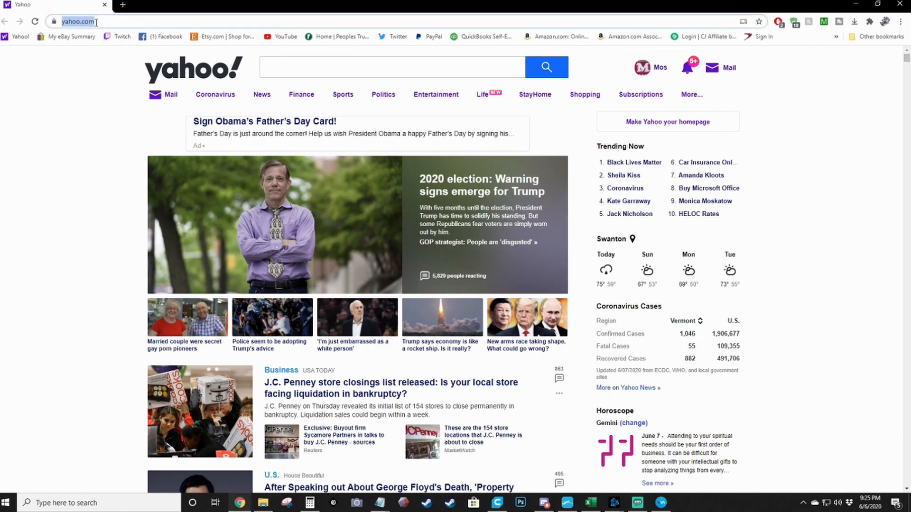
pyautogui.write('inkarnate.com')
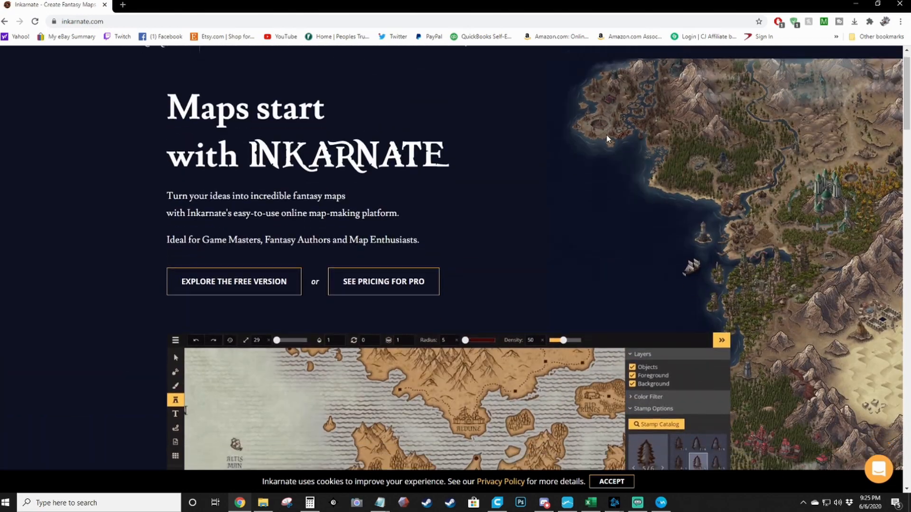
# Scroll the homepage and bring up Pro pricing: Free, $25 yearly, $5 monthly.
pyautogui.scroll(-3)
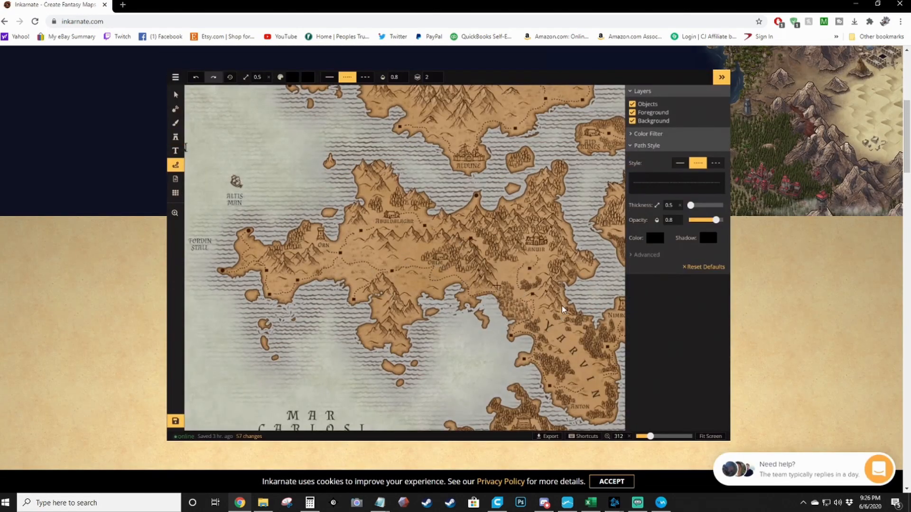
pyautogui.click(175, 122)
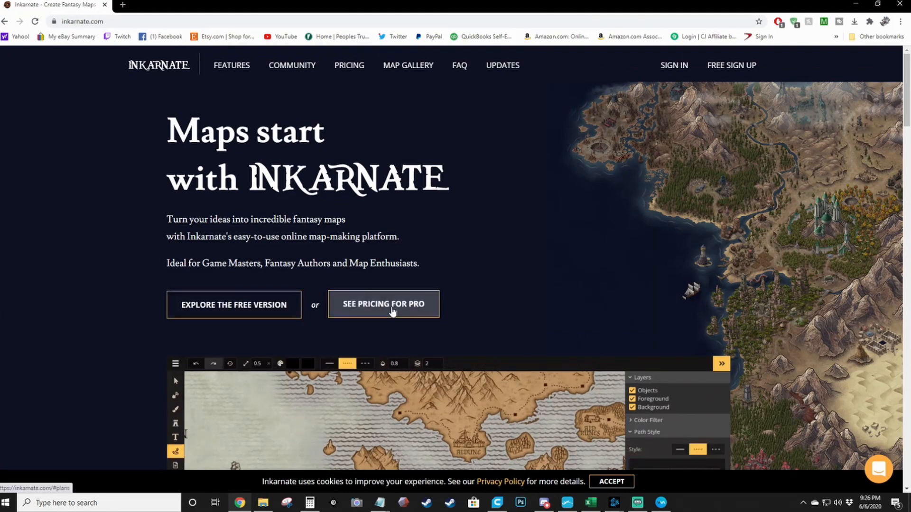
pyautogui.click(383, 304)
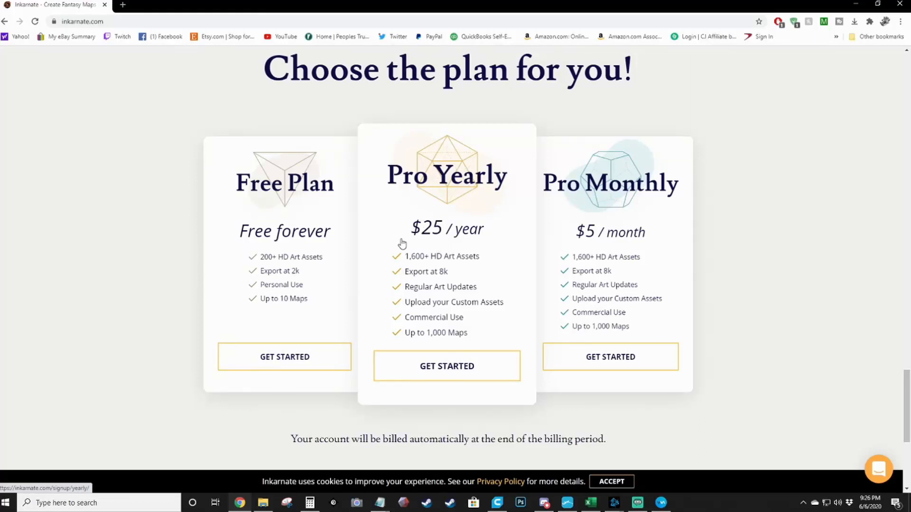
pyautogui.moveTo(468, 212)
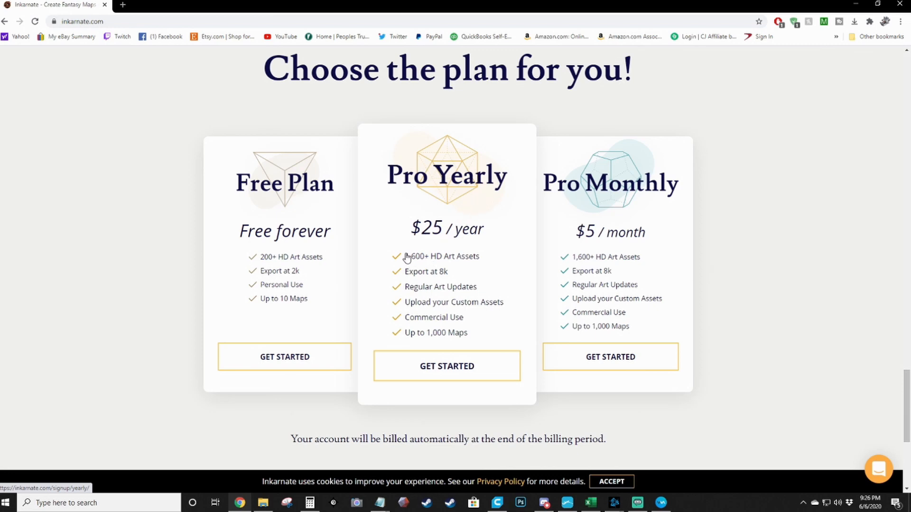
pyautogui.moveTo(458, 267)
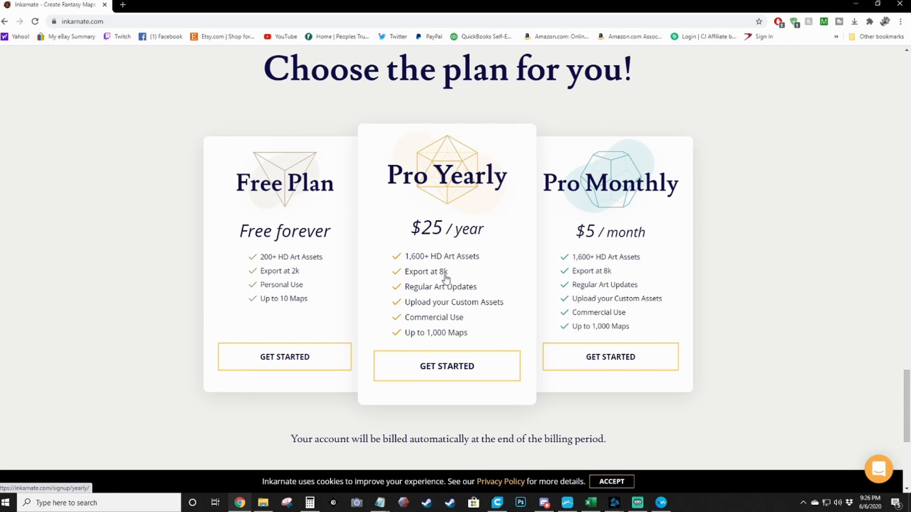
pyautogui.moveTo(431, 298)
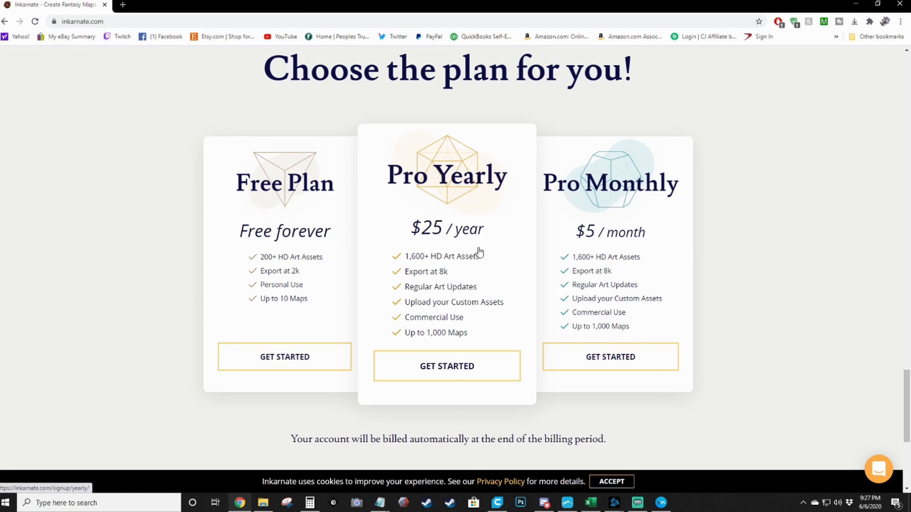
pyautogui.moveTo(372, 298)
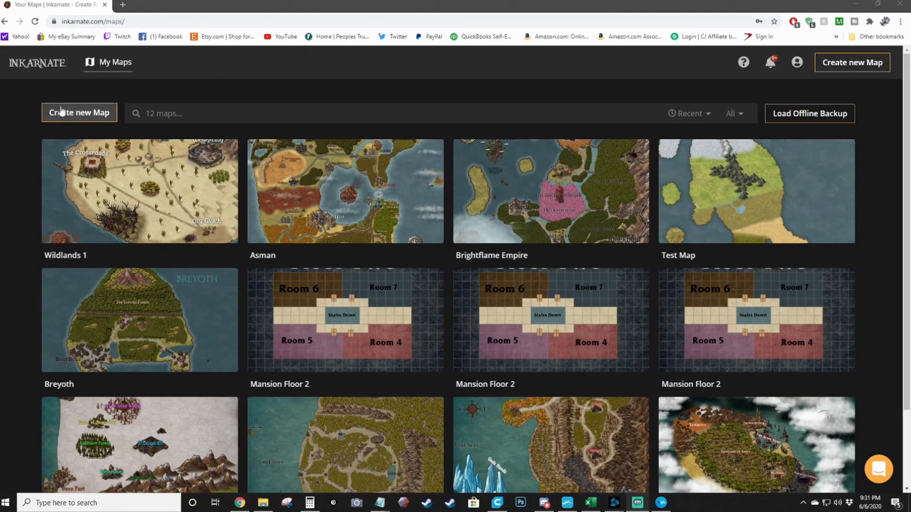
# Start a new map from My Maps with 'Create new Map'.
pyautogui.click(79, 113)
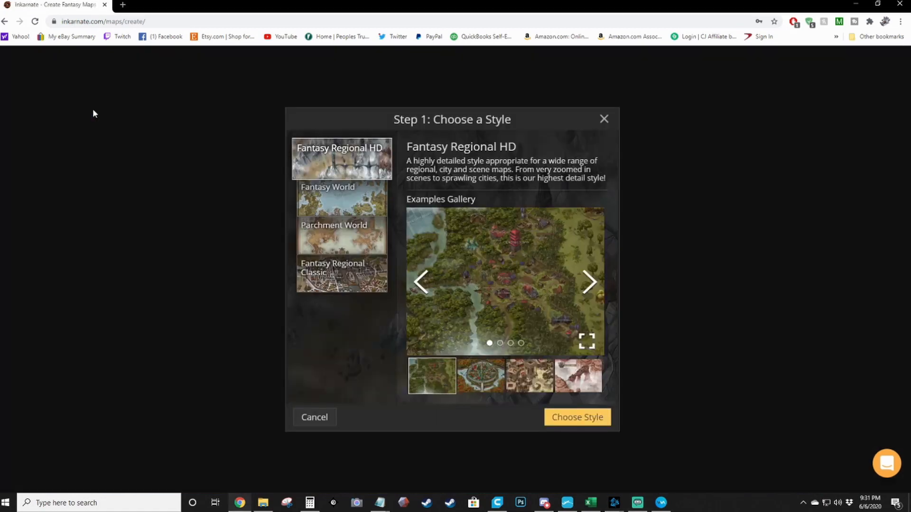
pyautogui.moveTo(340, 181)
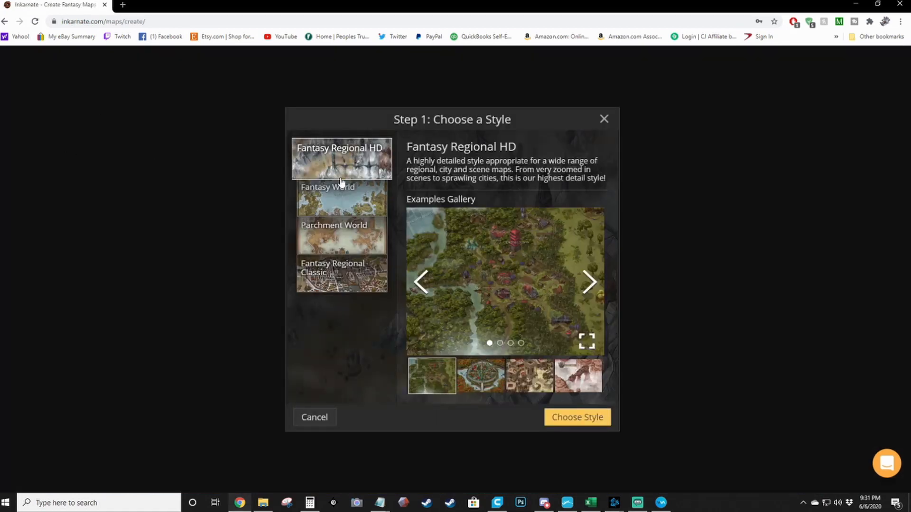
pyautogui.moveTo(509, 180)
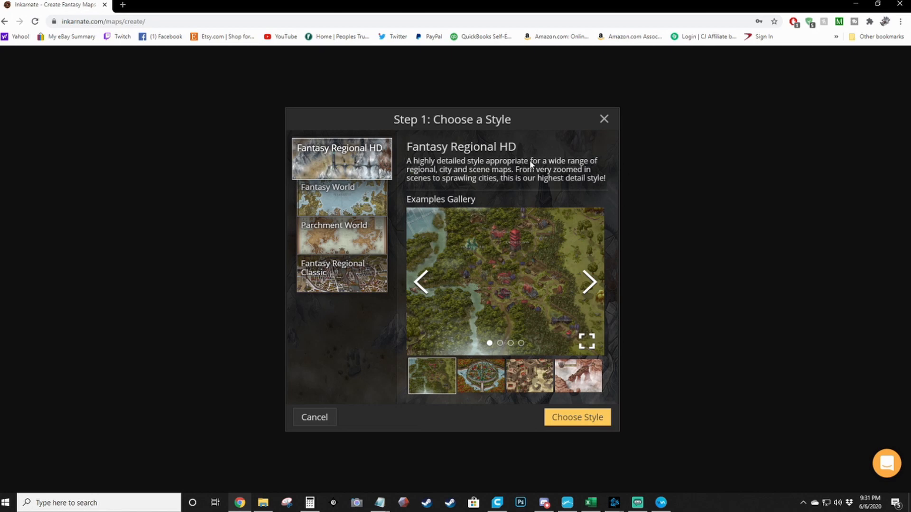
pyautogui.moveTo(528, 181)
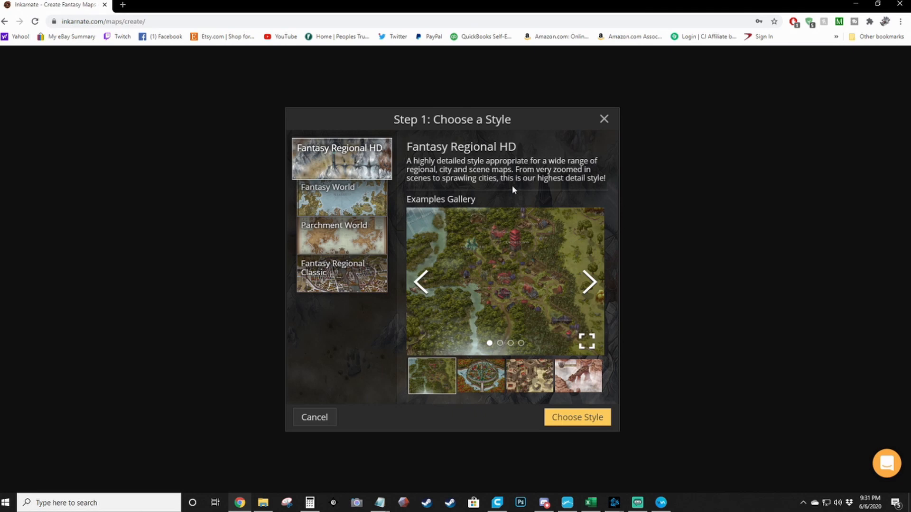
pyautogui.moveTo(517, 169)
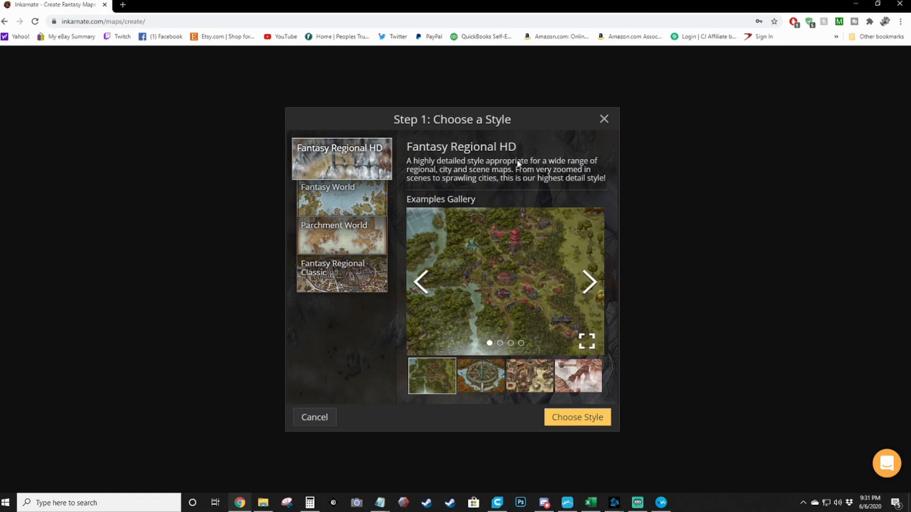
# Preview the Fantasy World, Parchment and Regional Classic styles, then choose Fantasy Regional HD.
pyautogui.click(323, 198)
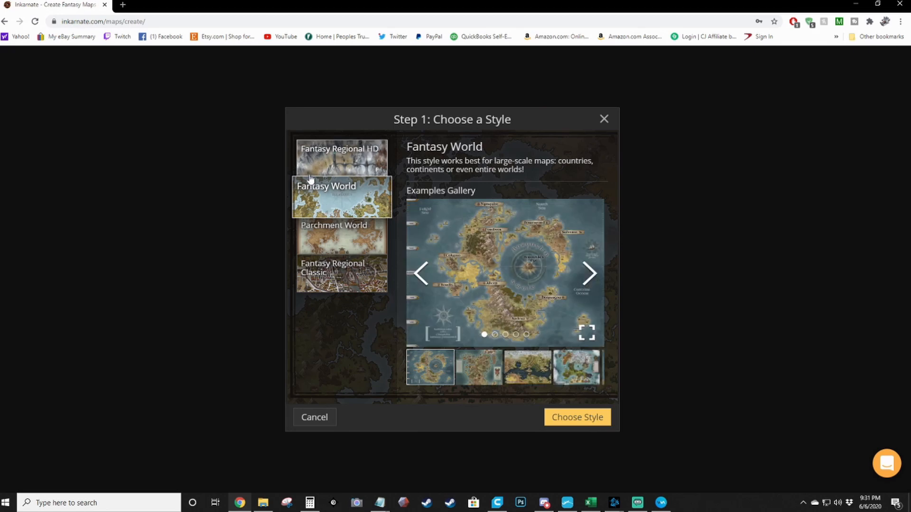
pyautogui.moveTo(322, 167)
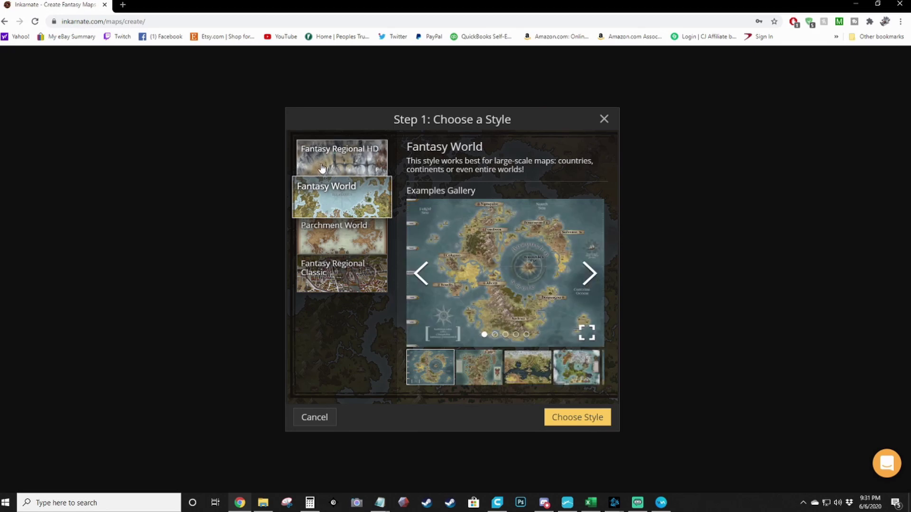
pyautogui.moveTo(373, 132)
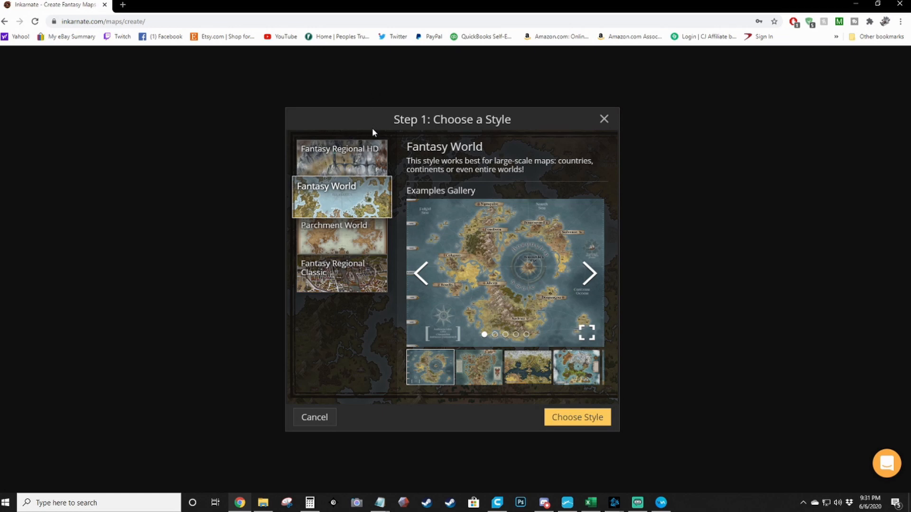
pyautogui.moveTo(360, 181)
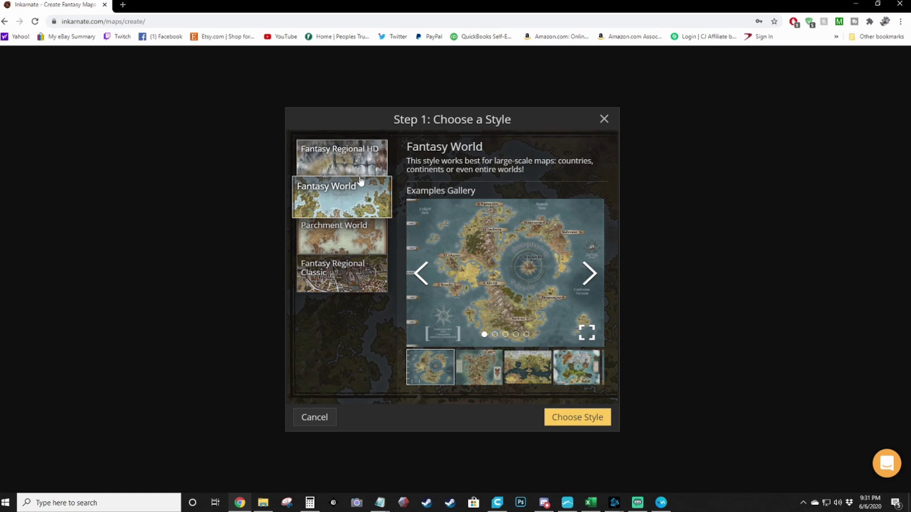
pyautogui.click(336, 235)
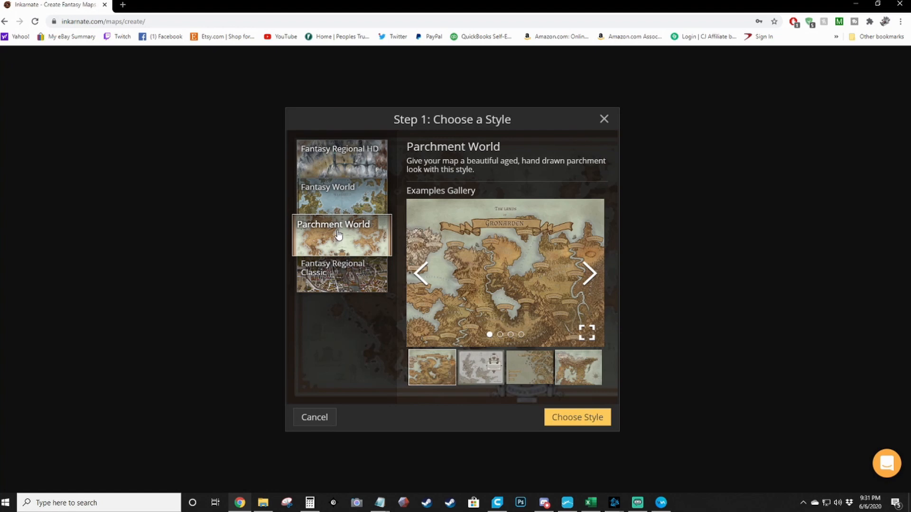
pyautogui.moveTo(330, 269)
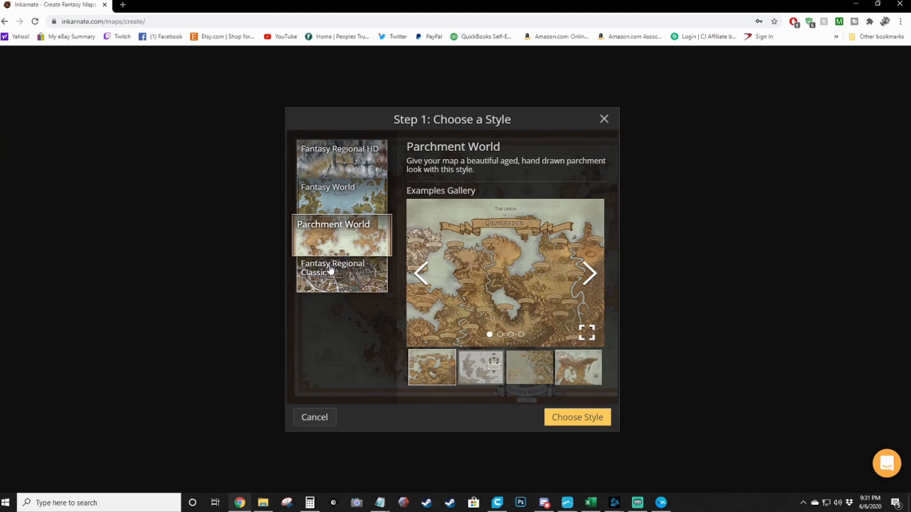
pyautogui.moveTo(336, 285)
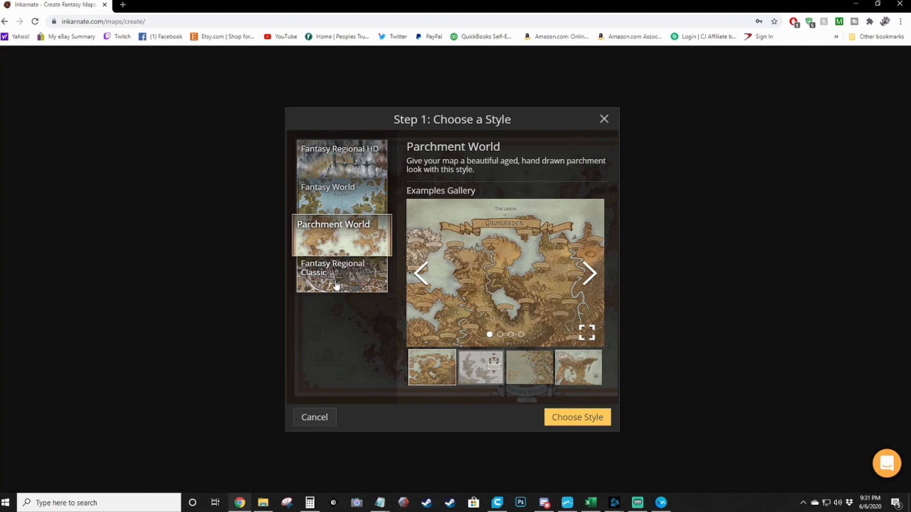
pyautogui.moveTo(341, 285)
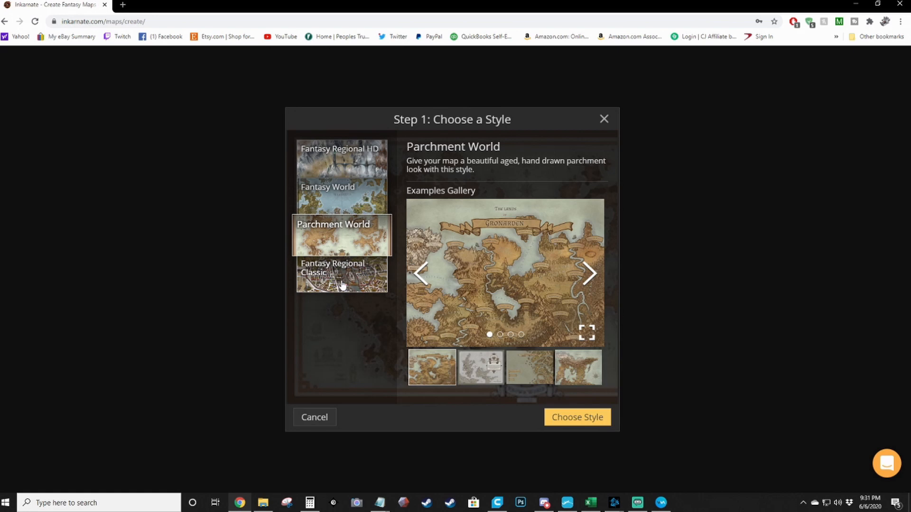
pyautogui.click(332, 282)
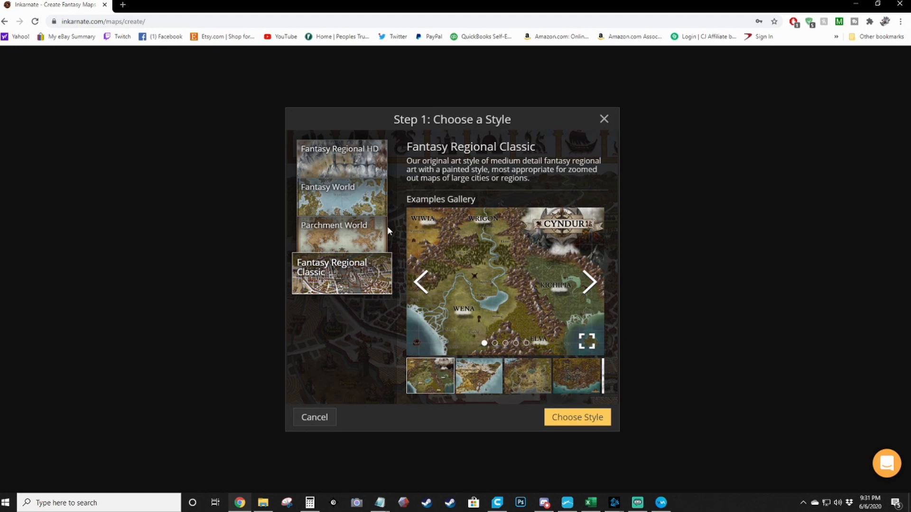
pyautogui.click(591, 283)
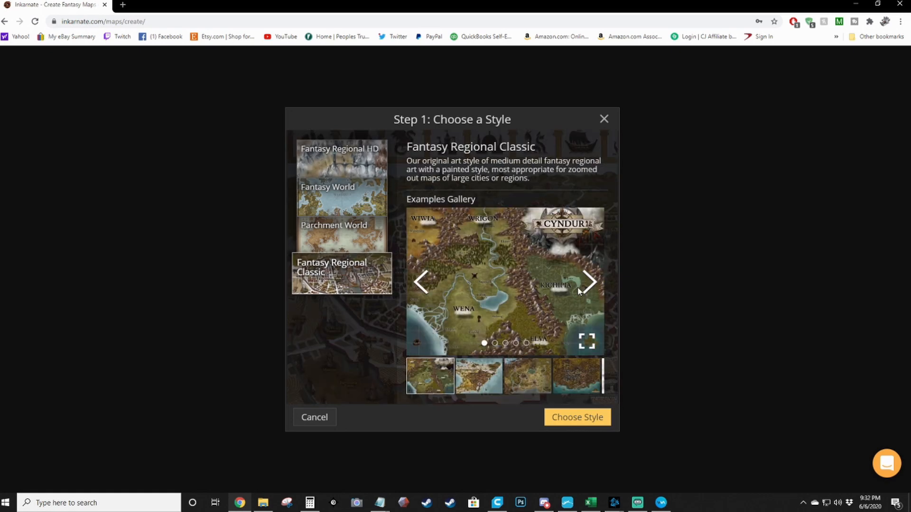
pyautogui.click(589, 283)
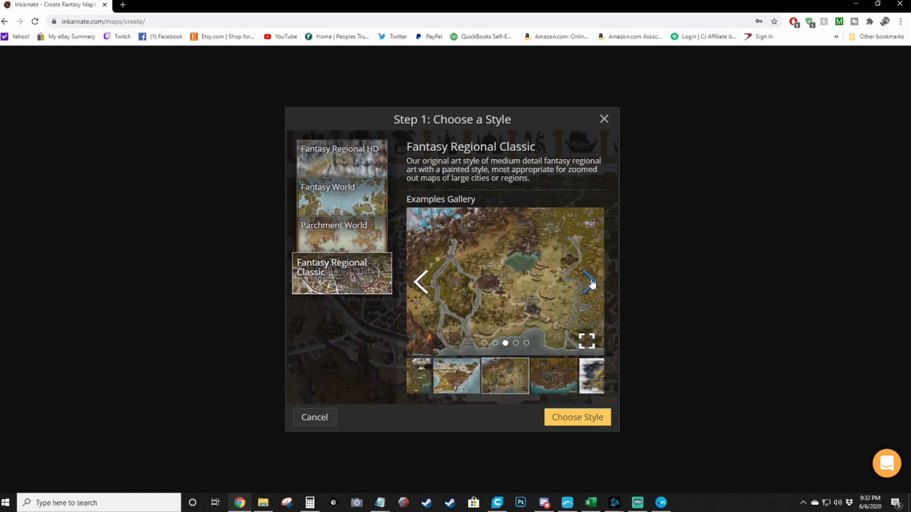
pyautogui.click(341, 159)
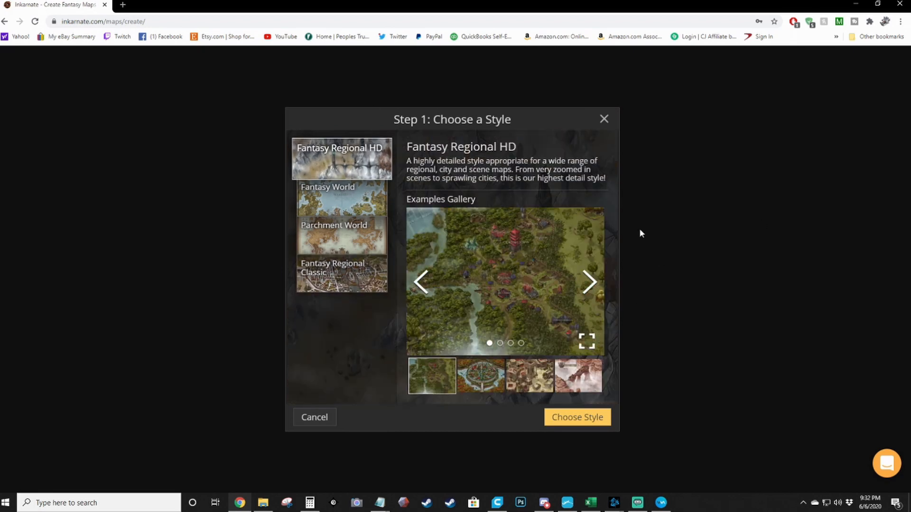
pyautogui.click(578, 418)
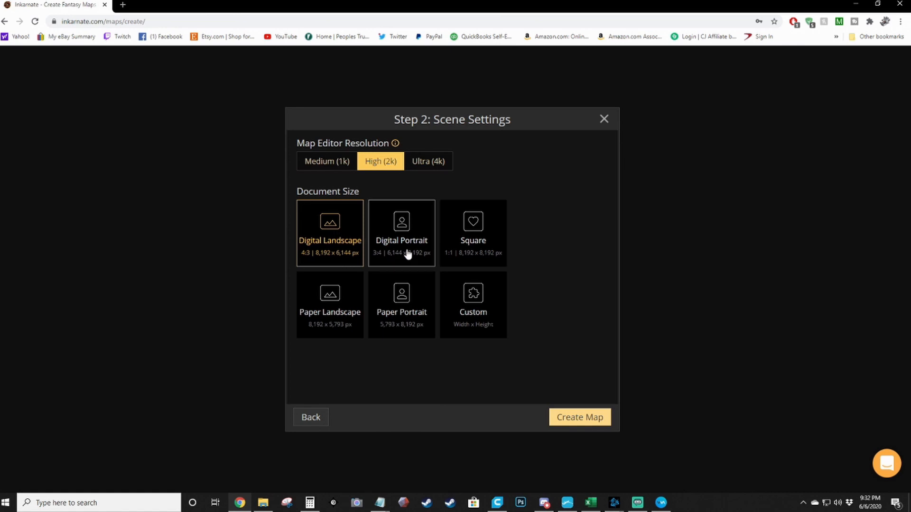
pyautogui.moveTo(420, 226)
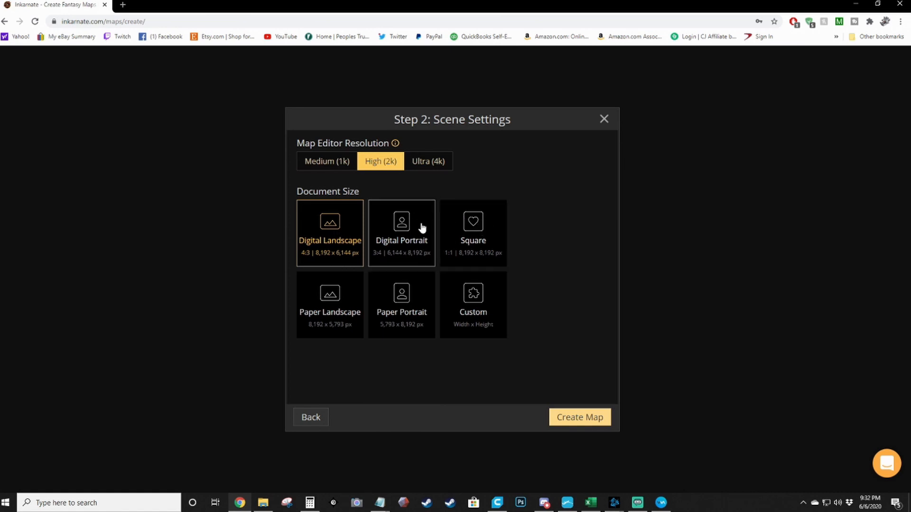
pyautogui.moveTo(408, 249)
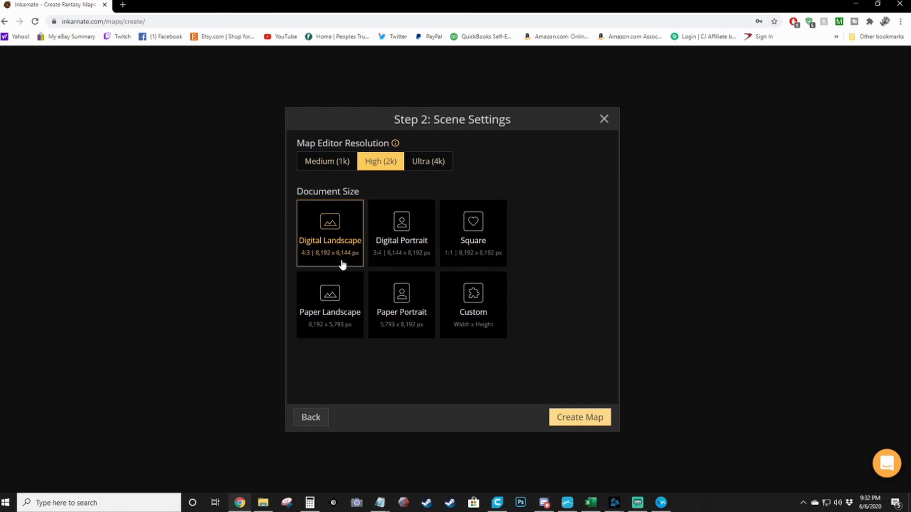
pyautogui.moveTo(414, 314)
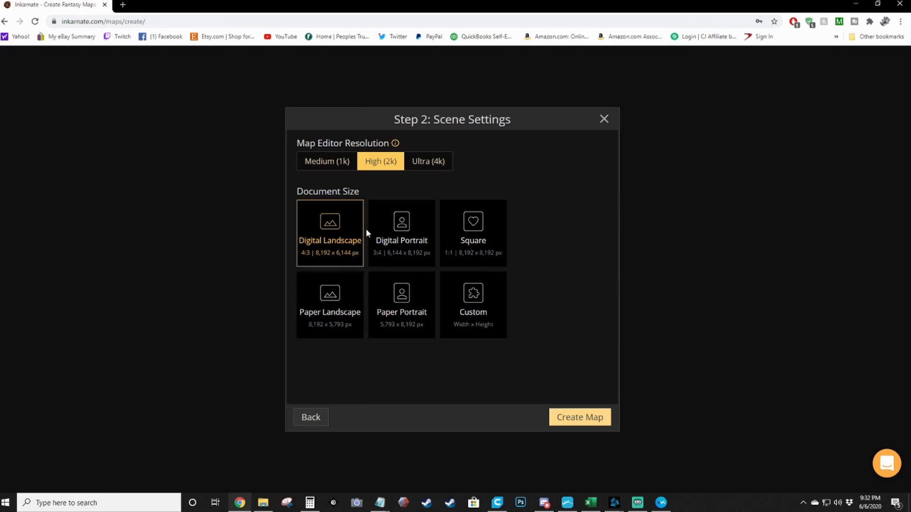
pyautogui.moveTo(654, 449)
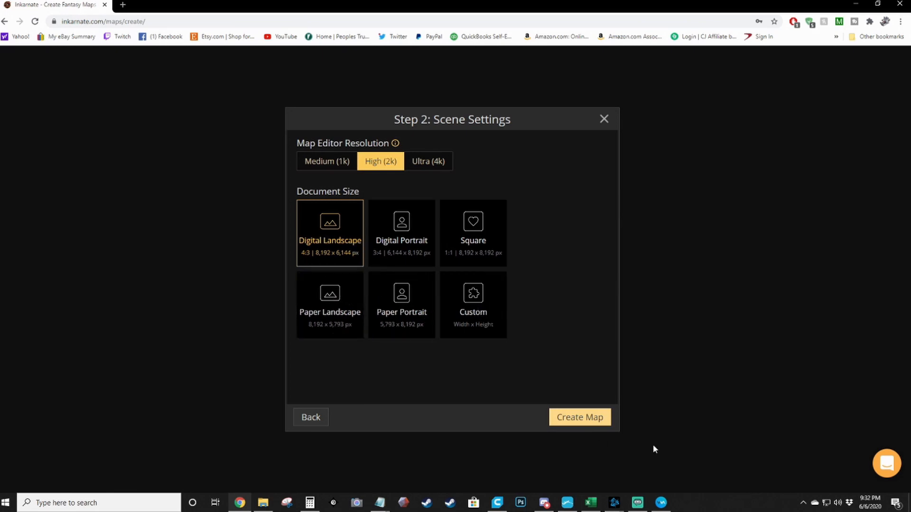
# Create the map with High (2k) resolution and Digital Landscape size.
pyautogui.click(580, 417)
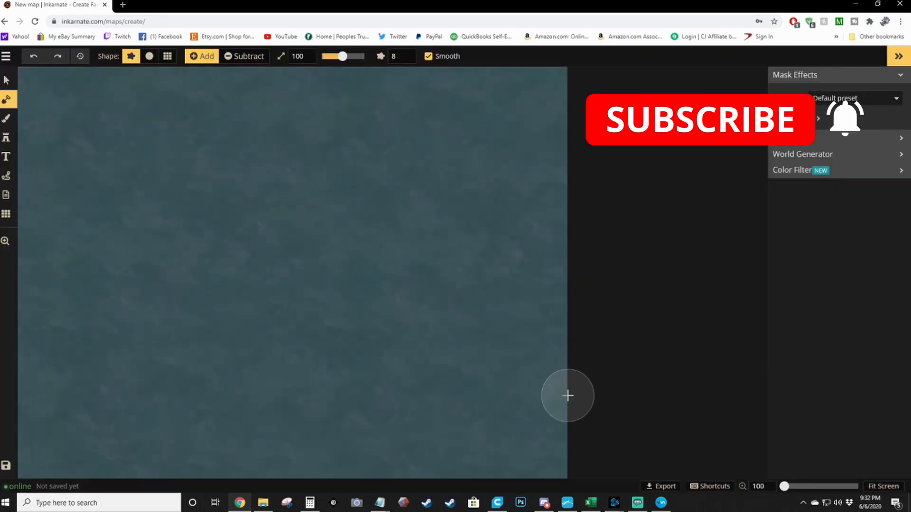
pyautogui.moveTo(157, 168)
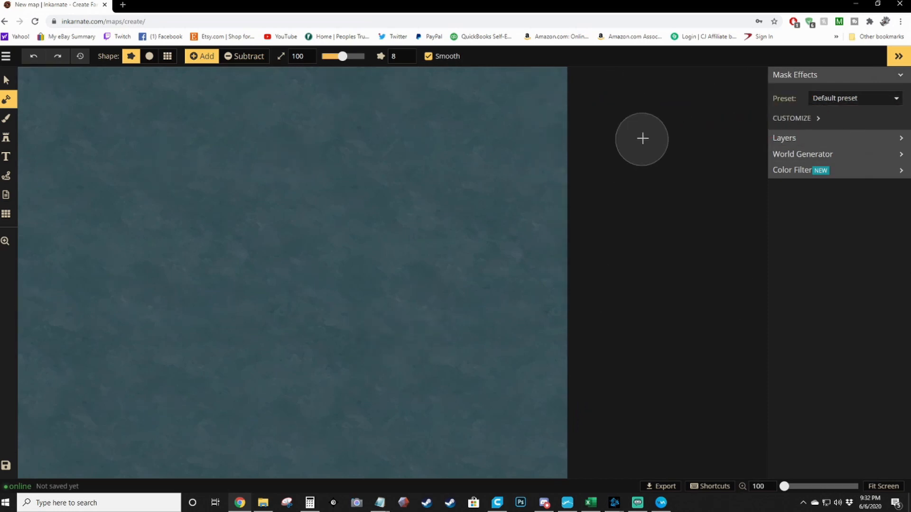
pyautogui.moveTo(318, 321)
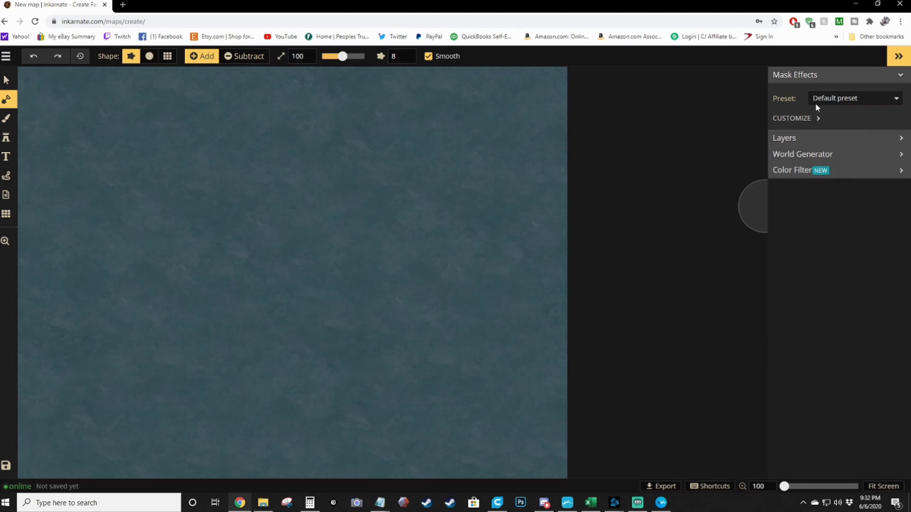
# Expand World Generator and lower the Ocean % slider to 54.
pyautogui.click(803, 154)
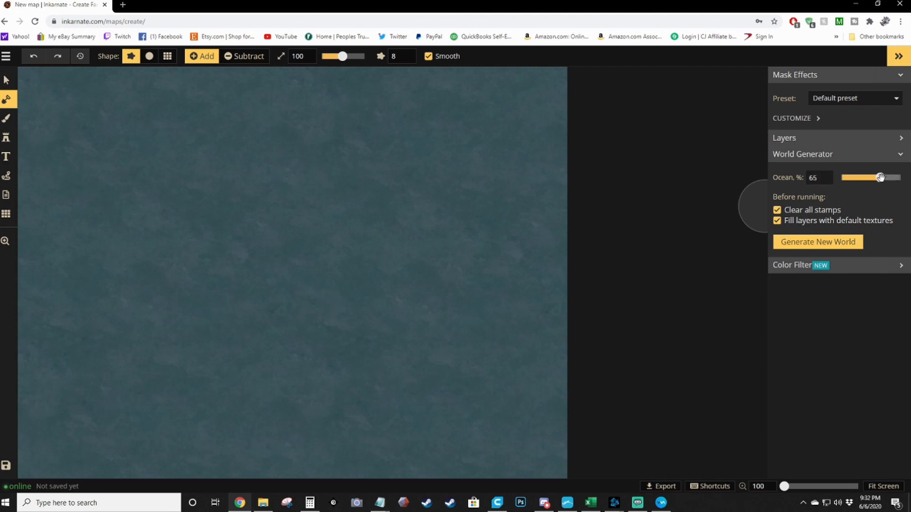
pyautogui.moveTo(880, 178); pyautogui.dragTo(874, 178)
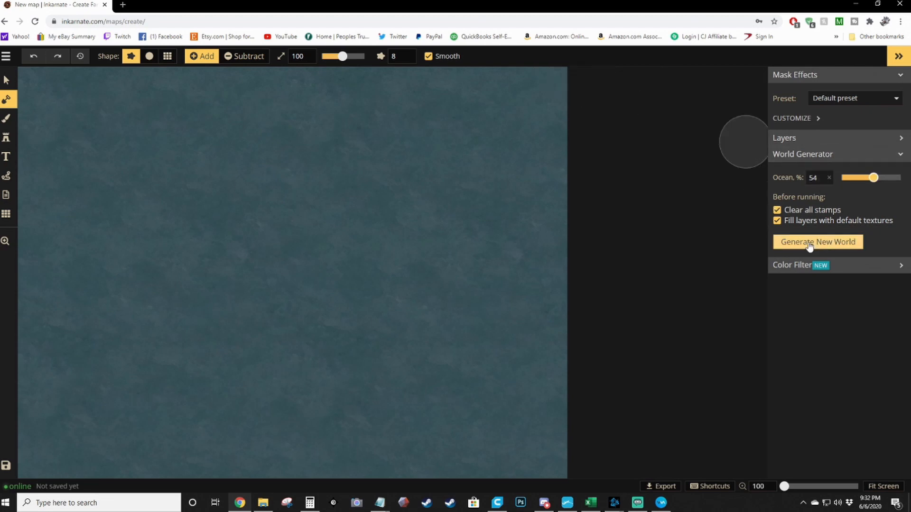
# Generate a new random world of landmasses and seas at 54% ocean.
pyautogui.click(817, 242)
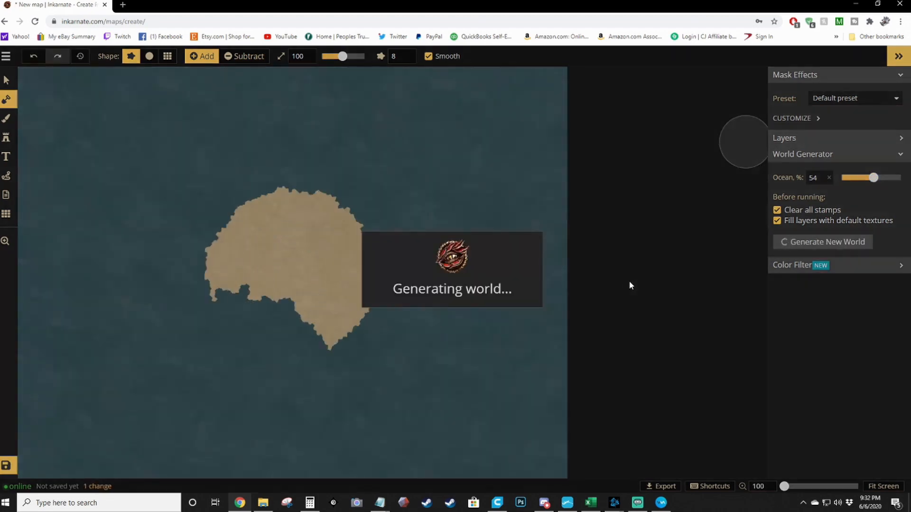
pyautogui.click(817, 242)
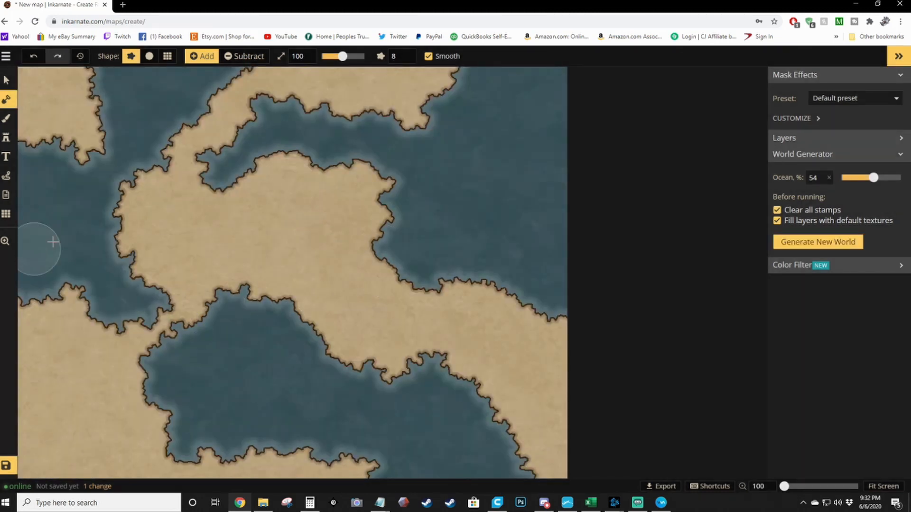
pyautogui.moveTo(85, 418)
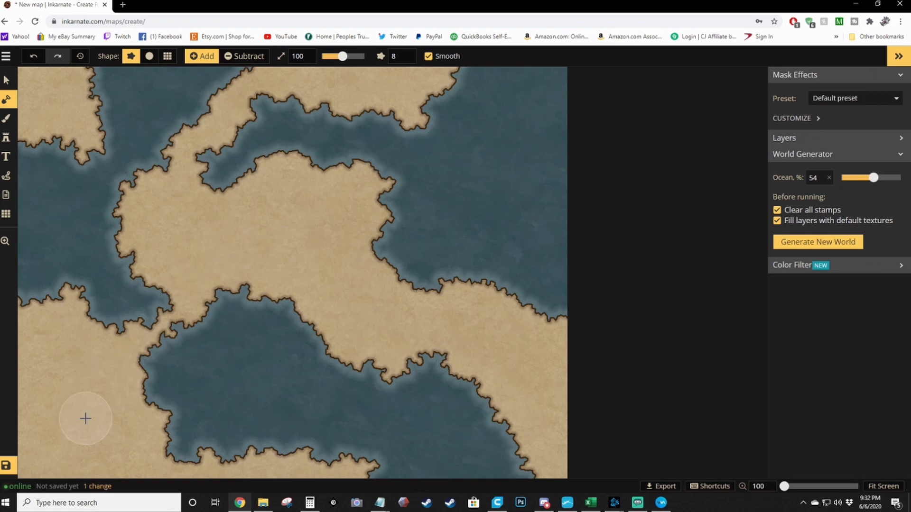
pyautogui.moveTo(144, 246)
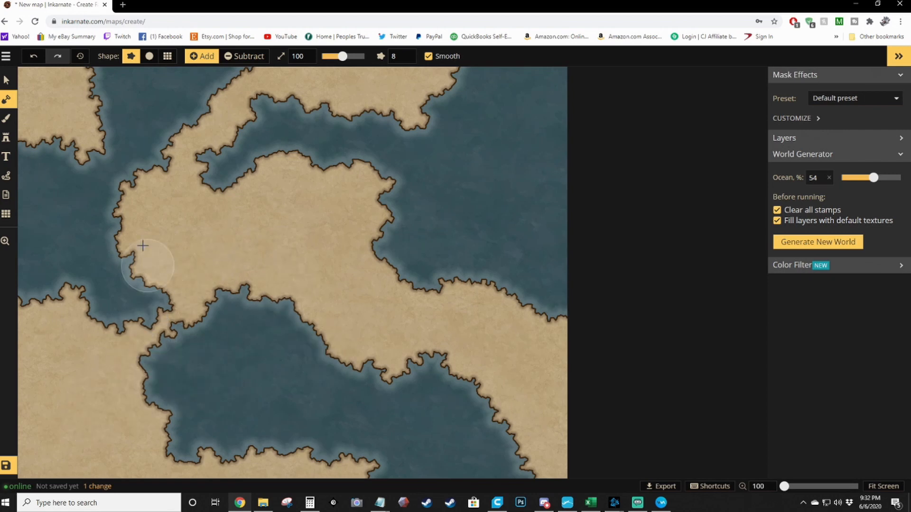
pyautogui.moveTo(127, 118)
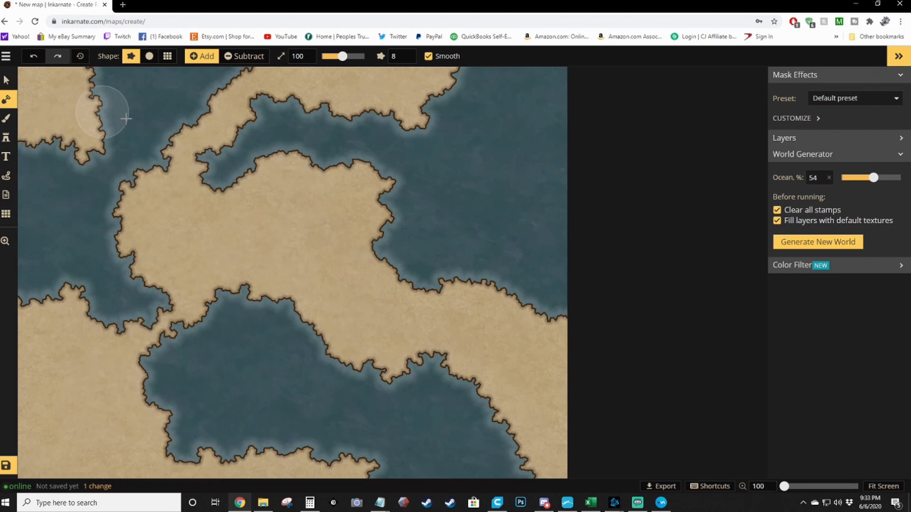
pyautogui.moveTo(374, 176)
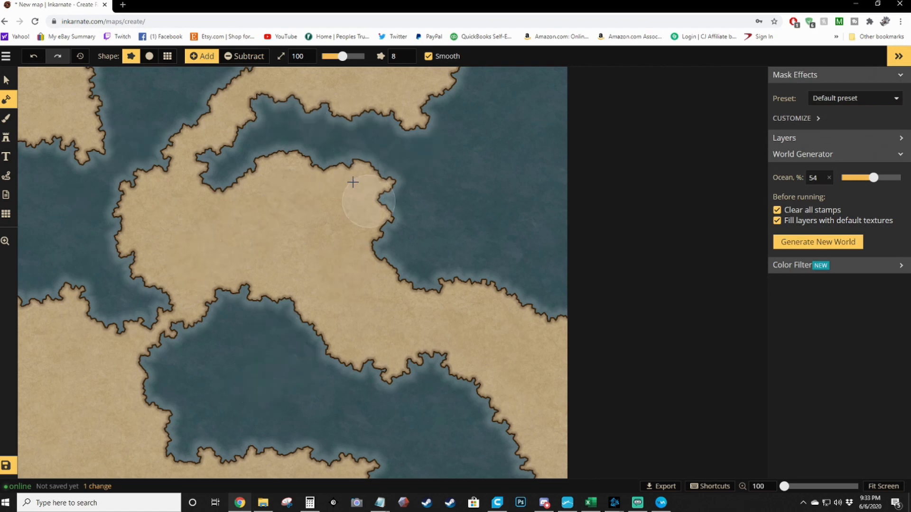
pyautogui.moveTo(797, 214)
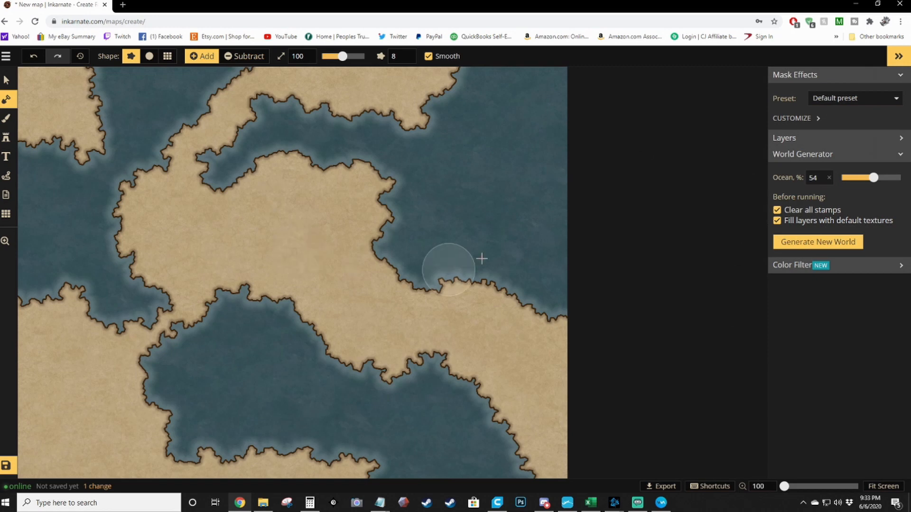
pyautogui.moveTo(782, 193)
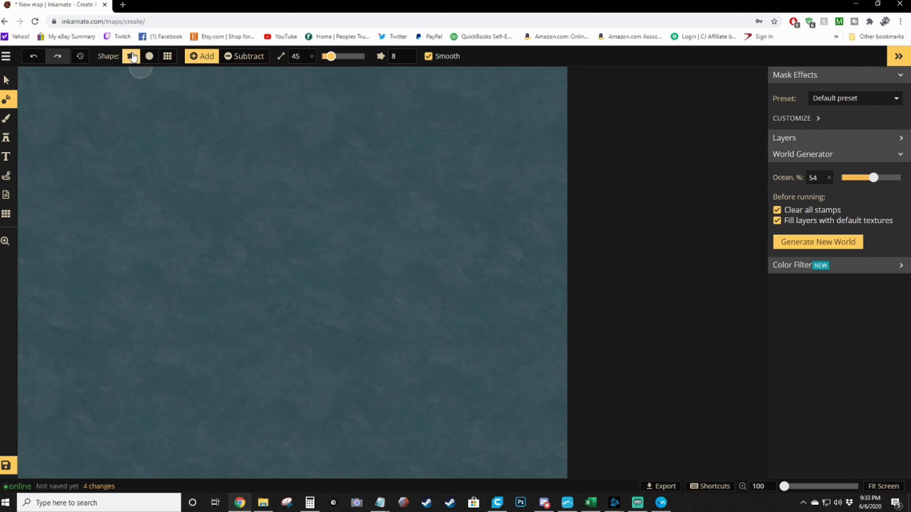
pyautogui.moveTo(131, 56)
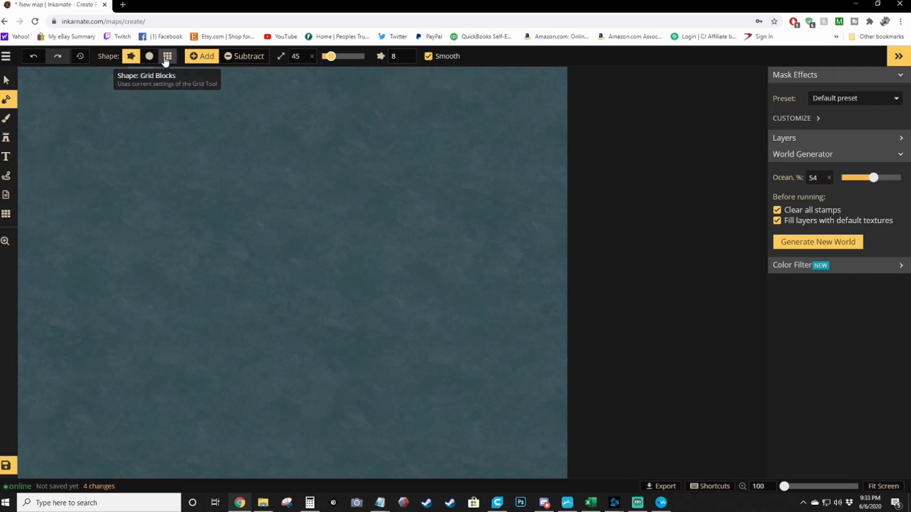
# Paint a small freehand island in the upper-left ocean with the Add mask.
pyautogui.click(167, 56)
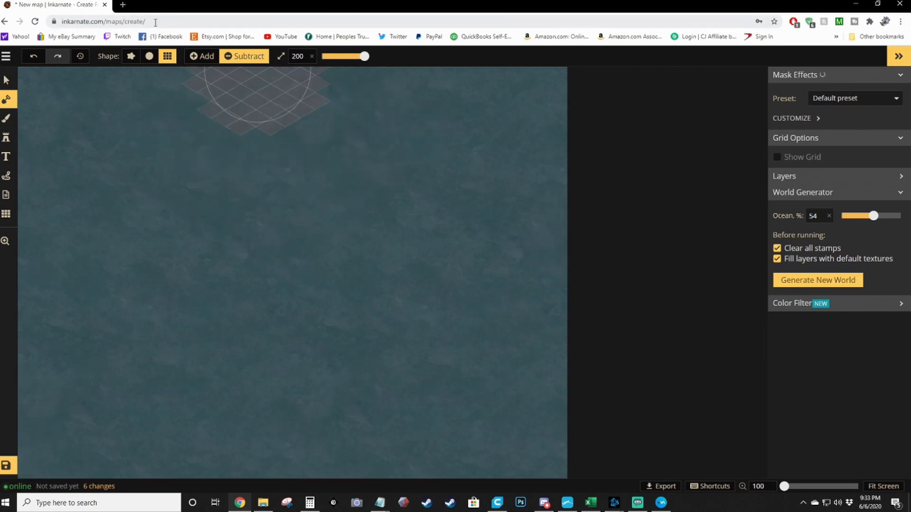
pyautogui.click(149, 56)
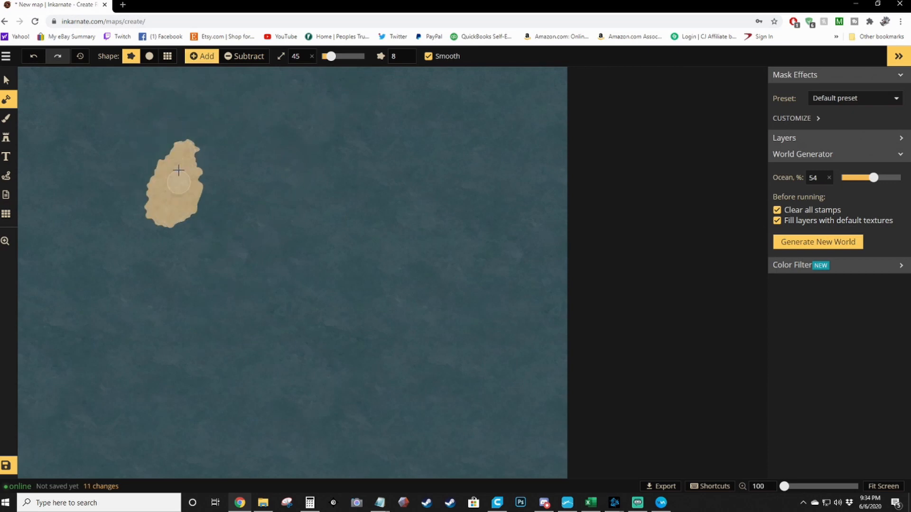
pyautogui.moveTo(179, 170); pyautogui.dragTo(221, 206)
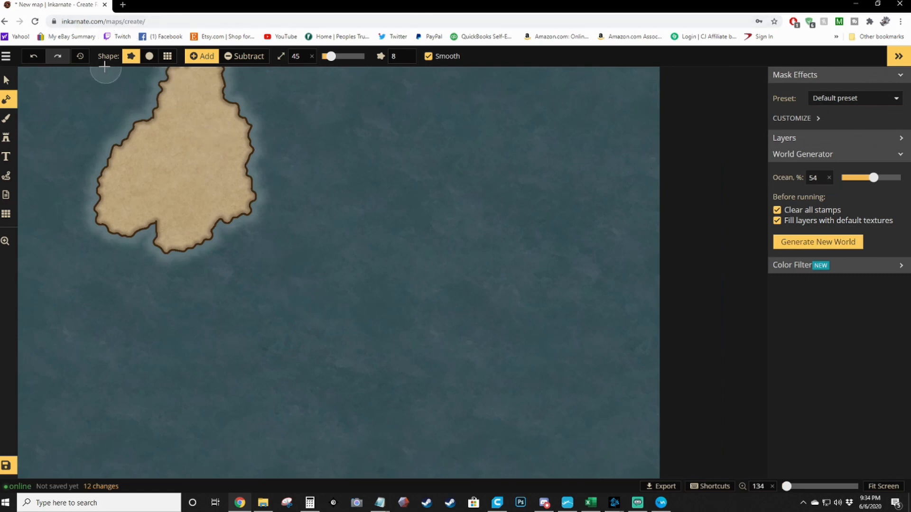
# Zoom in on the island and activate the texture brush on the FG layer.
pyautogui.click(6, 216)
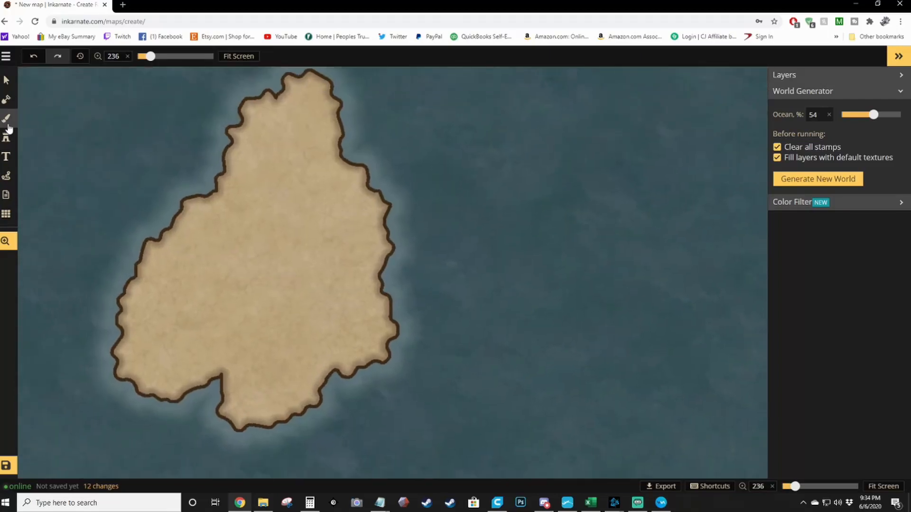
pyautogui.click(7, 117)
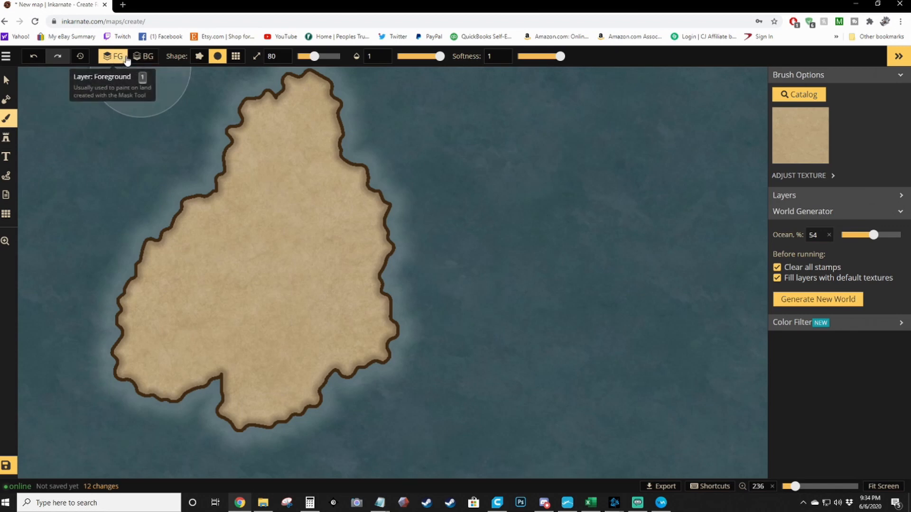
# Paint the ocean background around the island with the Water Blue 4 texture.
pyautogui.click(148, 56)
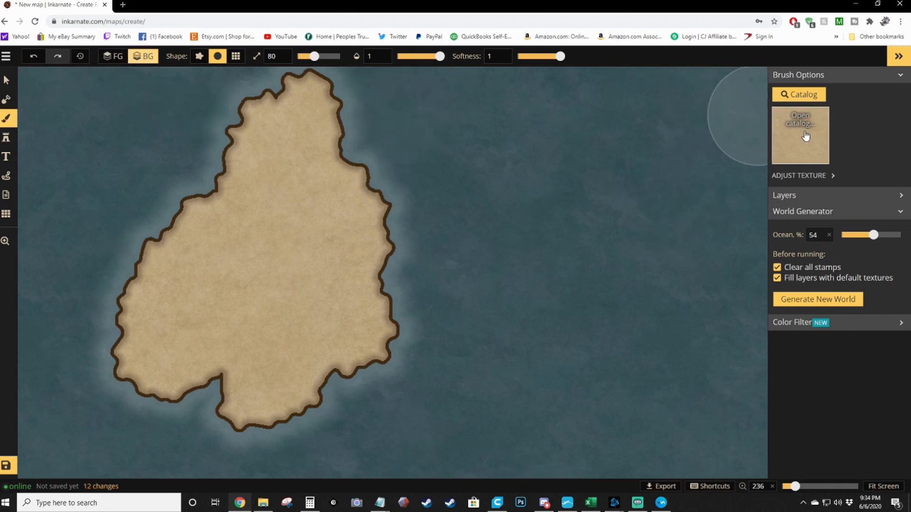
pyautogui.click(800, 134)
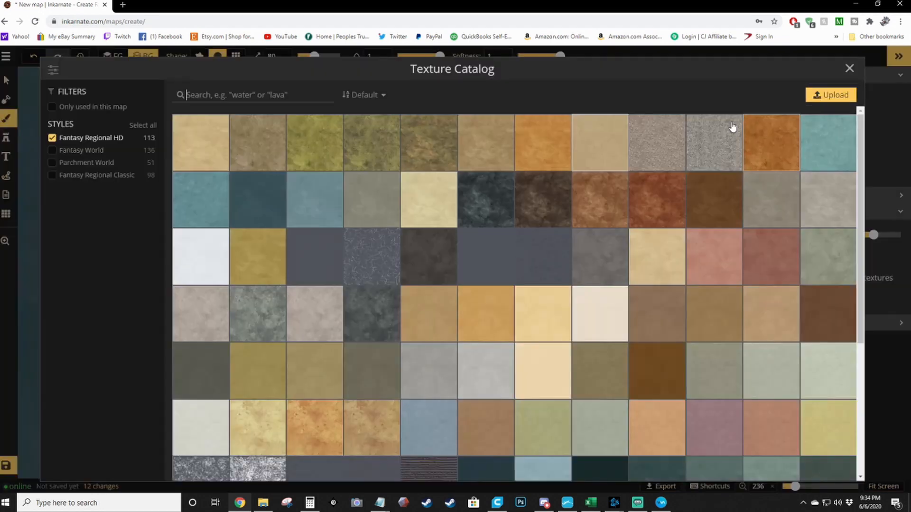
pyautogui.moveTo(300, 199)
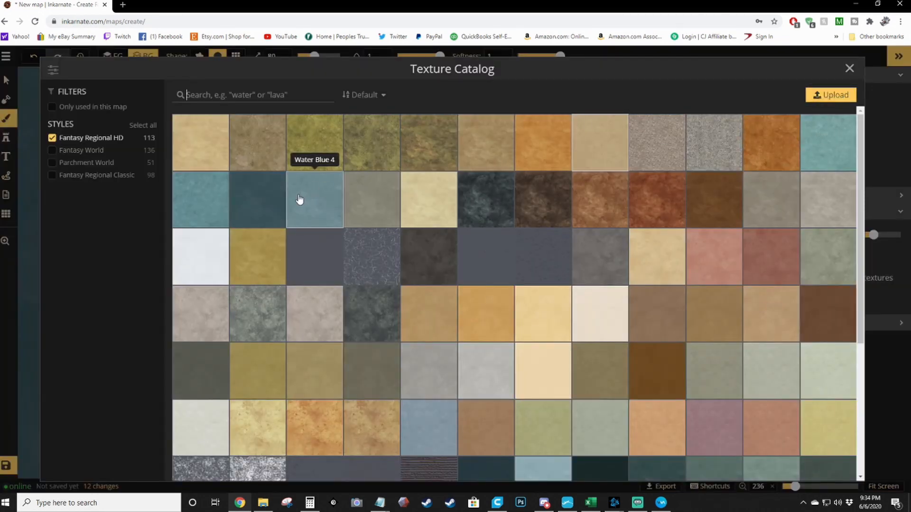
pyautogui.click(314, 200)
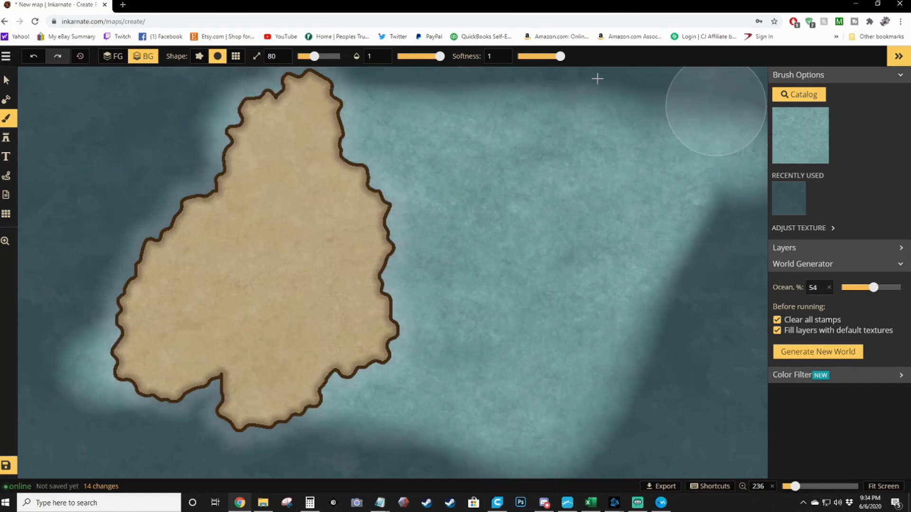
pyautogui.moveTo(668, 180)
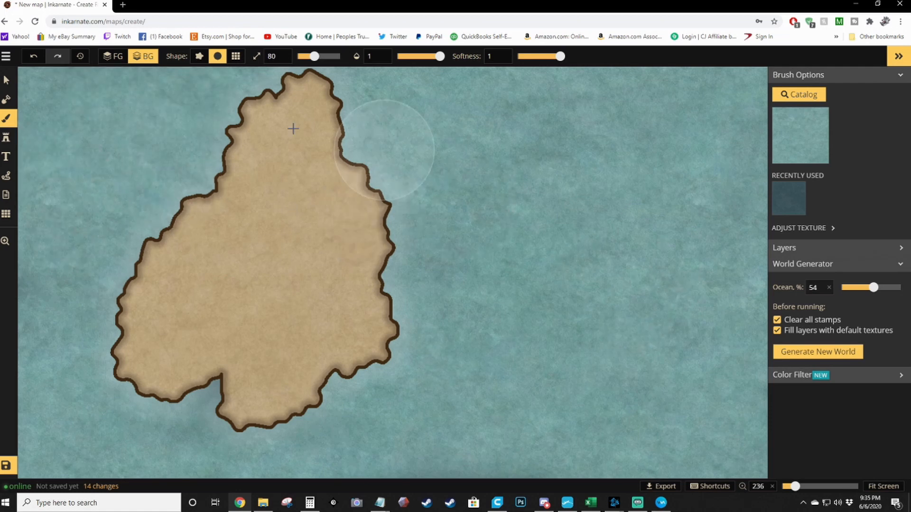
# Paint a green grass texture from the Catalog onto the island on the foreground layer.
pyautogui.click(112, 56)
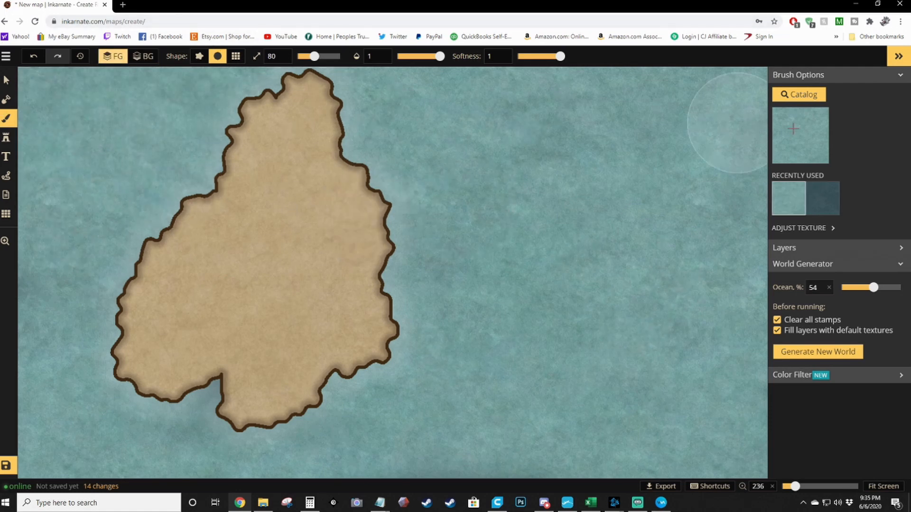
pyautogui.click(799, 93)
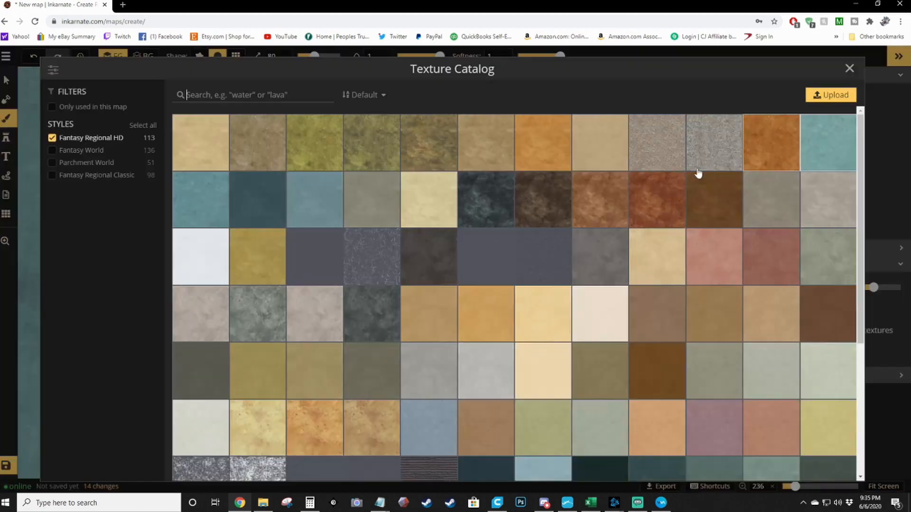
pyautogui.moveTo(448, 228)
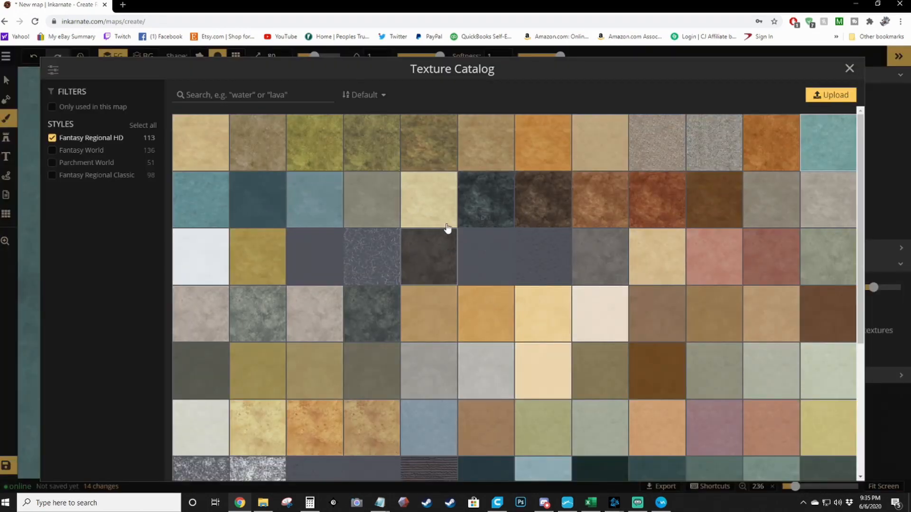
pyautogui.moveTo(502, 209)
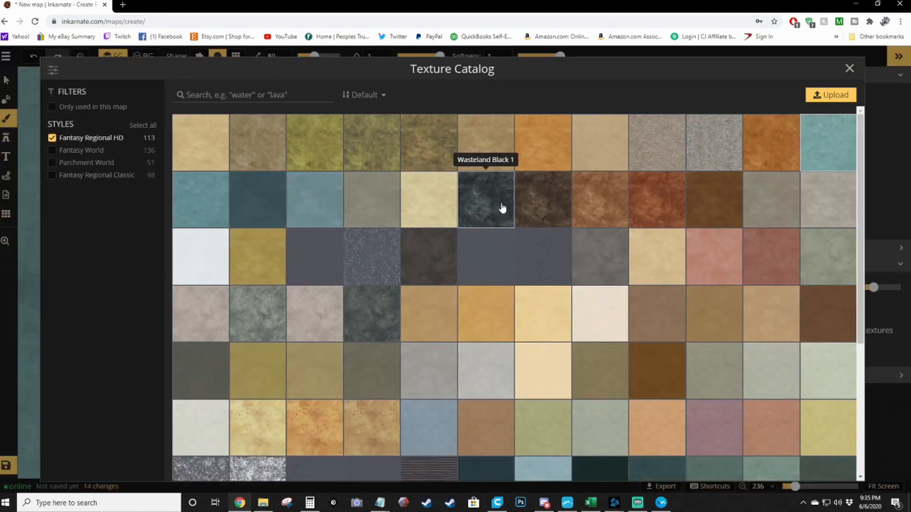
pyautogui.moveTo(338, 139)
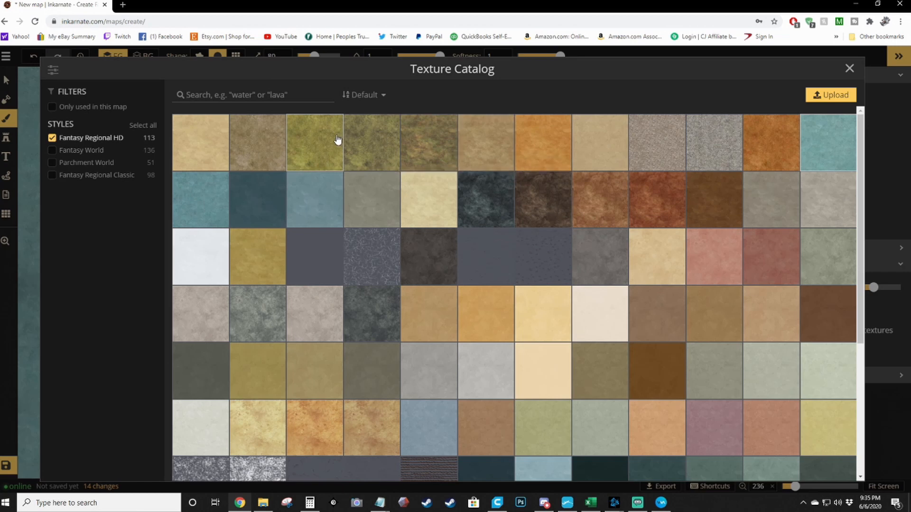
pyautogui.click(315, 142)
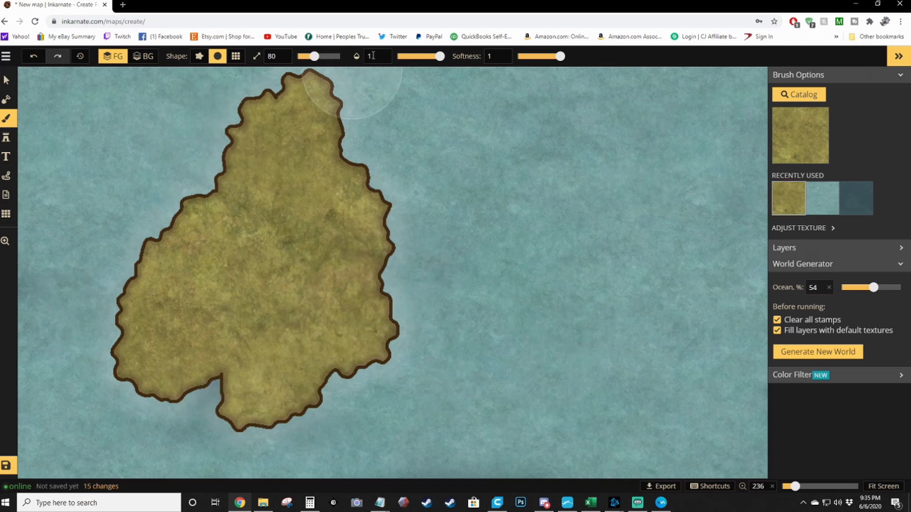
pyautogui.click(341, 390)
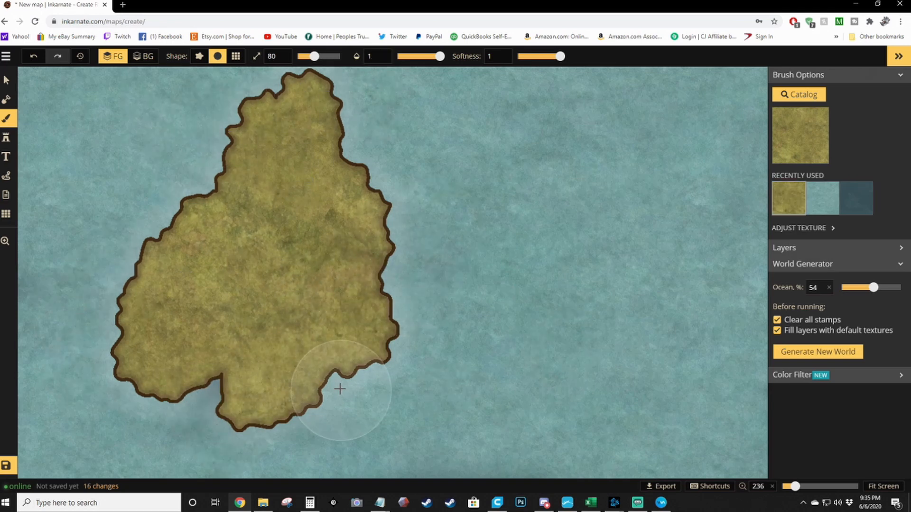
# Paint the Desert 1 sand texture over the island's southern half.
pyautogui.click(799, 95)
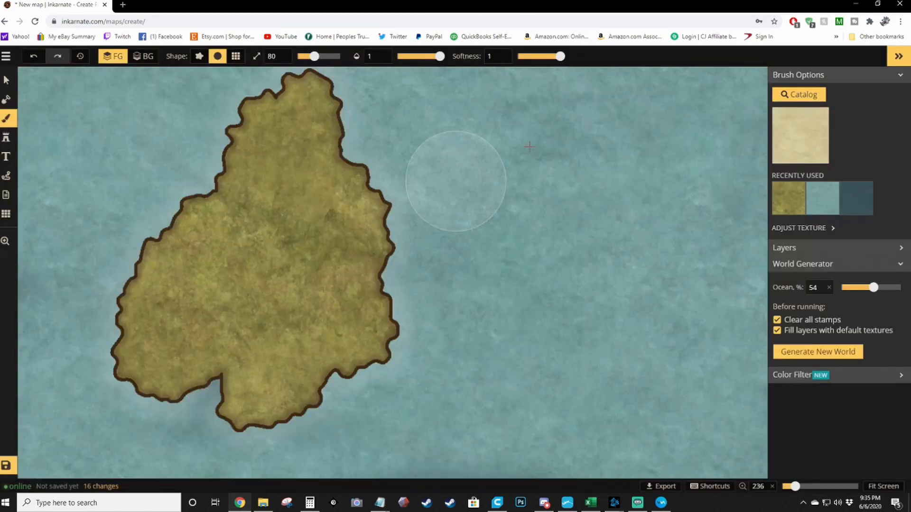
pyautogui.click(800, 94)
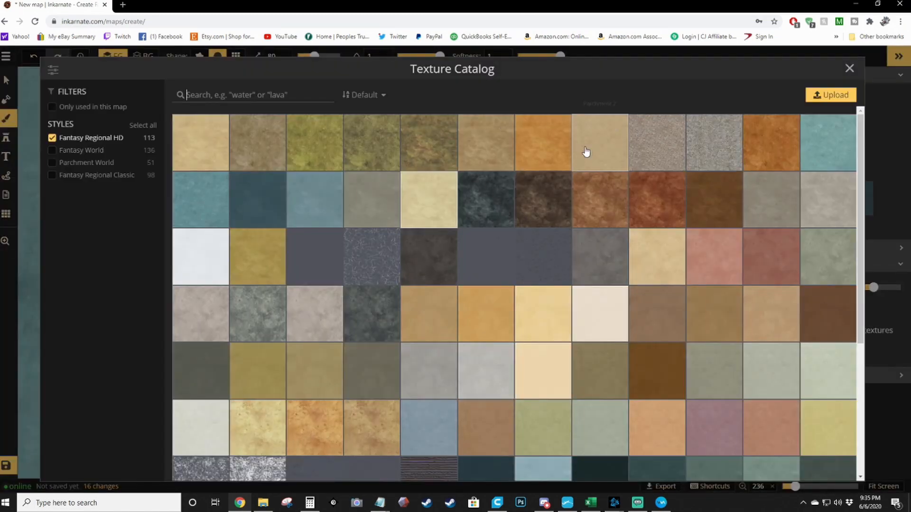
pyautogui.moveTo(594, 297)
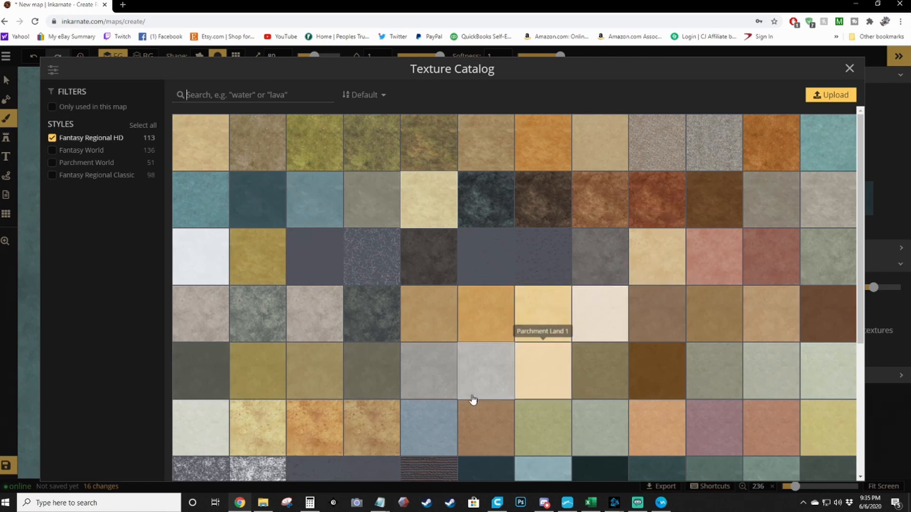
pyautogui.moveTo(201, 151)
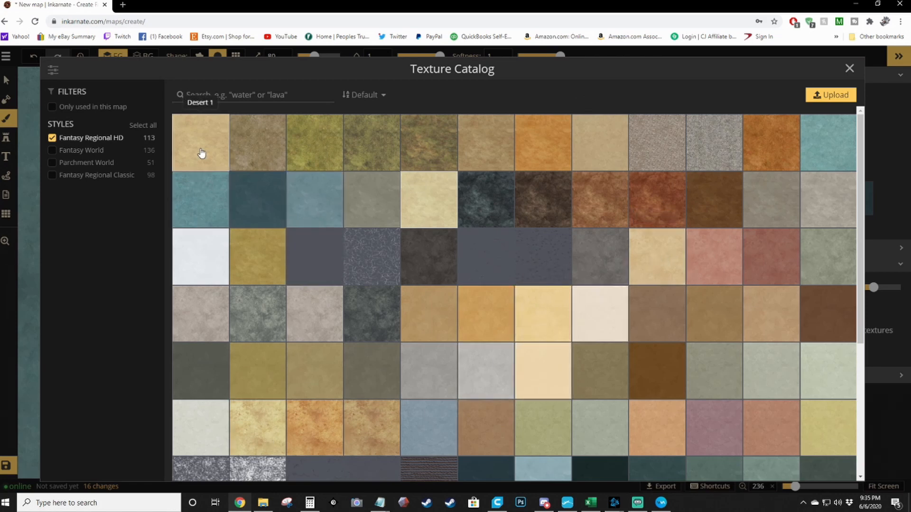
pyautogui.click(200, 142)
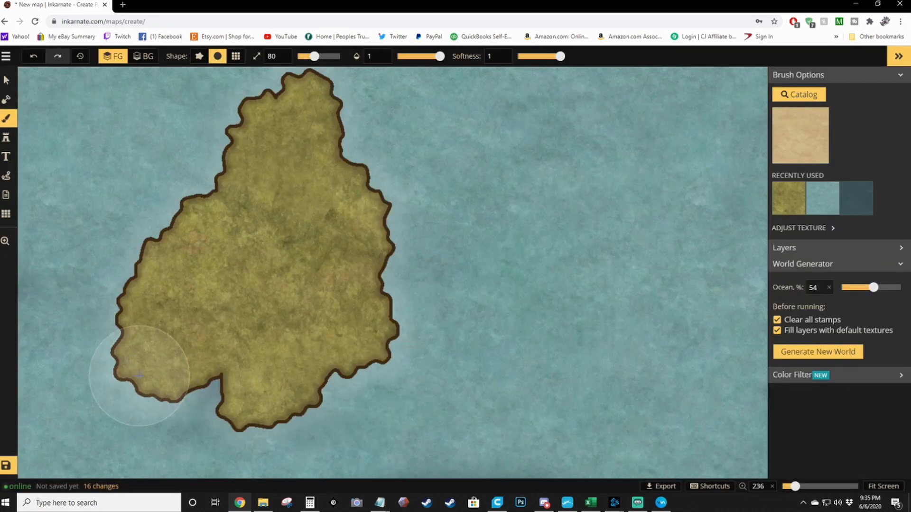
pyautogui.moveTo(139, 375); pyautogui.dragTo(71, 388)
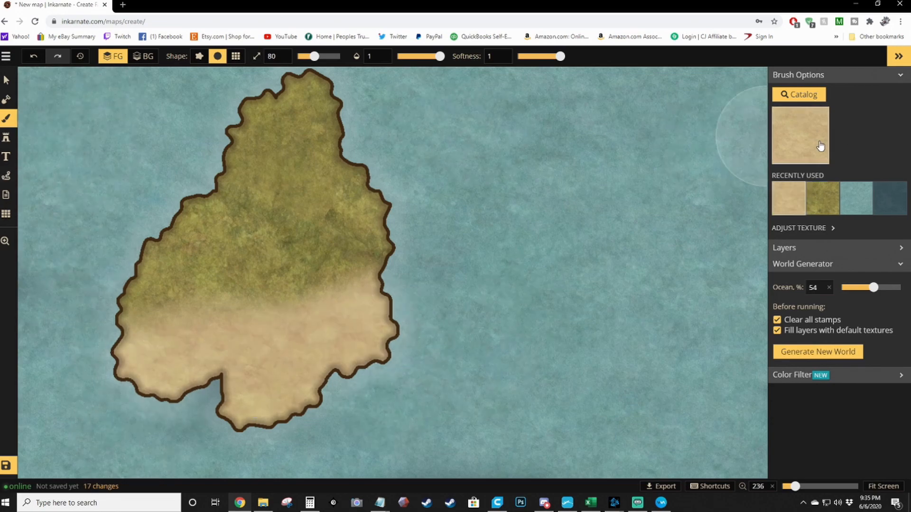
# Switch painting to the background layer to texture the ocean with waves.
pyautogui.click(799, 94)
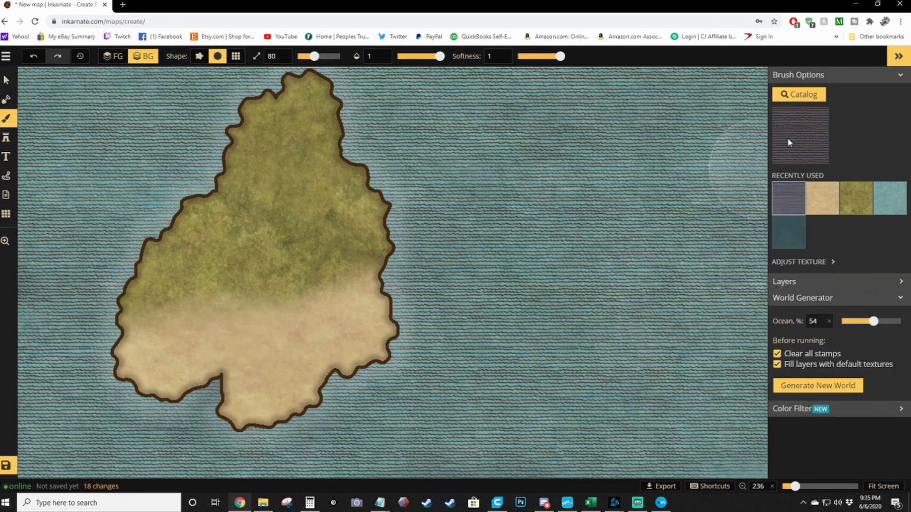
pyautogui.moveTo(7, 136)
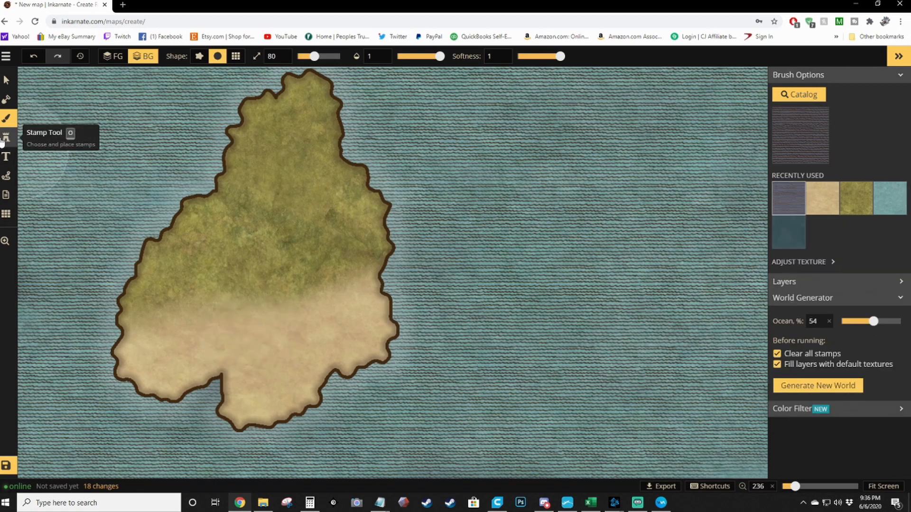
# Stamp a line of mountains across the island's middle, undoing a misplaced first line.
pyautogui.click(7, 135)
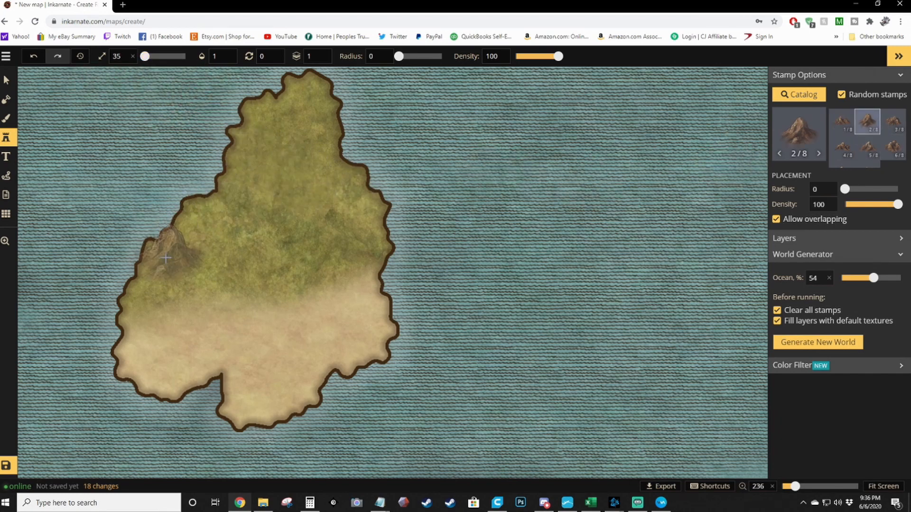
pyautogui.moveTo(145, 261); pyautogui.dragTo(494, 209)
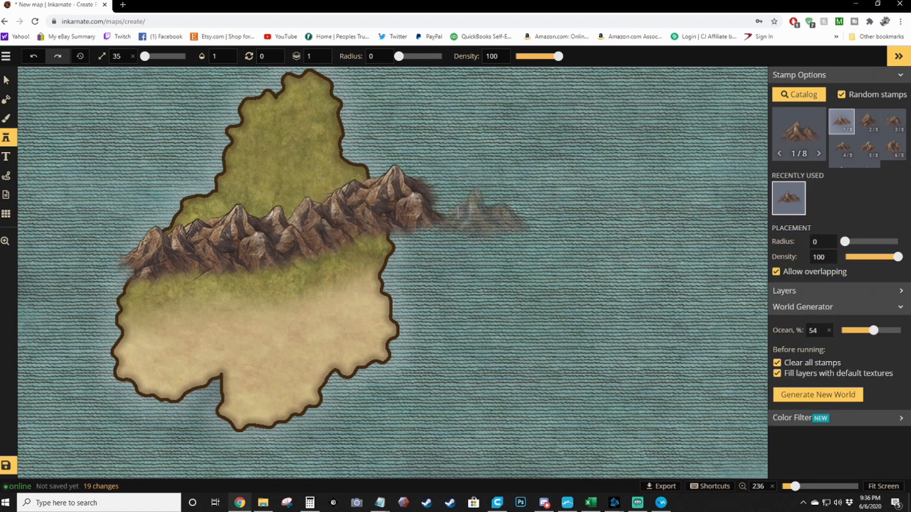
pyautogui.click(34, 56)
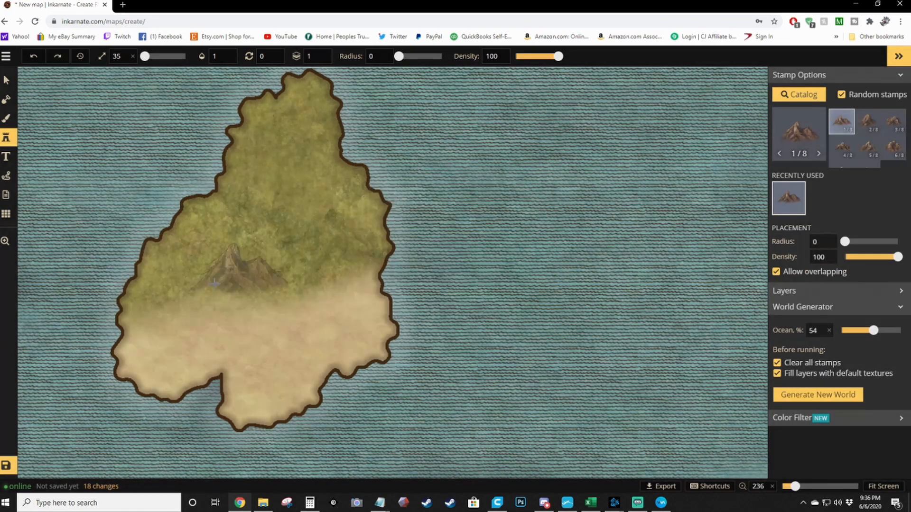
pyautogui.click(302, 210)
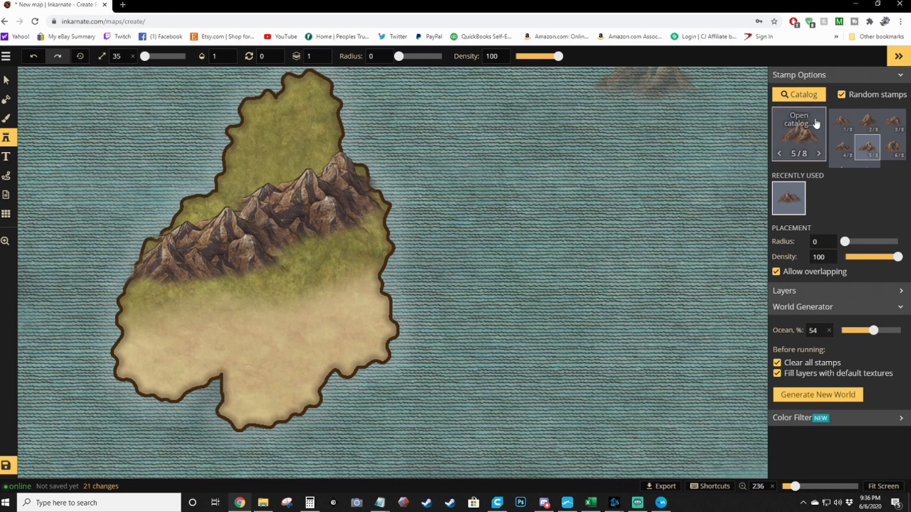
pyautogui.click(799, 128)
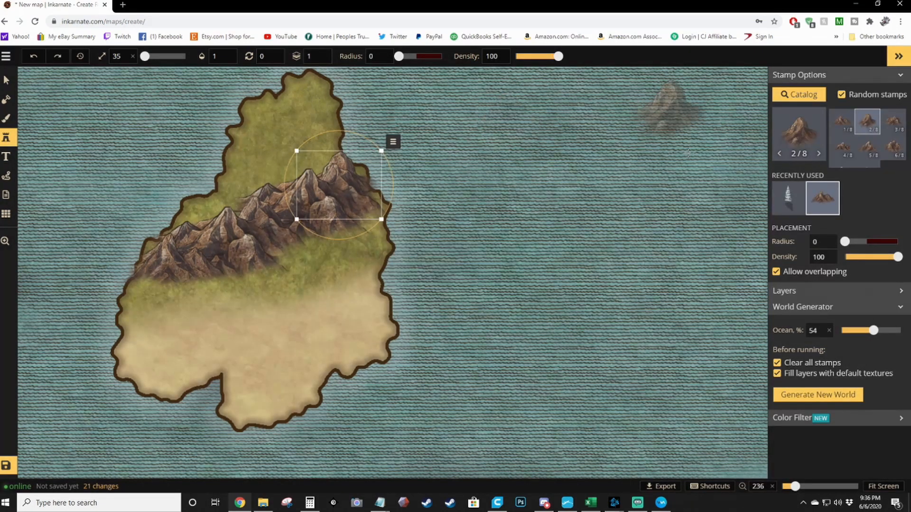
# Pick the walled fortress stamp from the Catalog and place it on the southern sand.
pyautogui.click(799, 94)
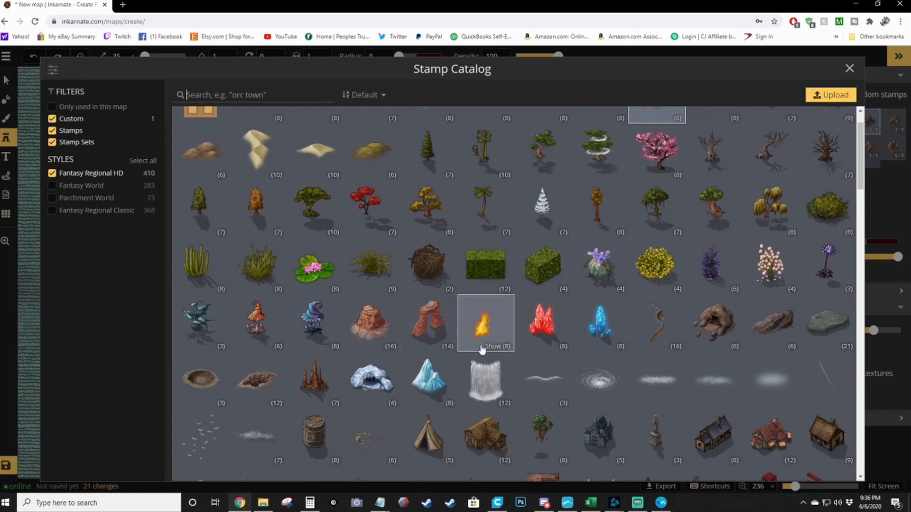
pyautogui.scroll(-3)
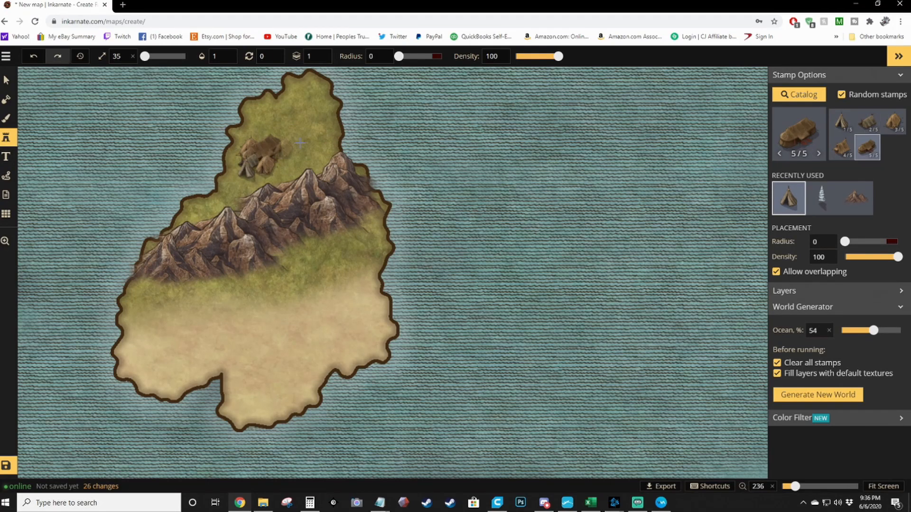
pyautogui.click(799, 94)
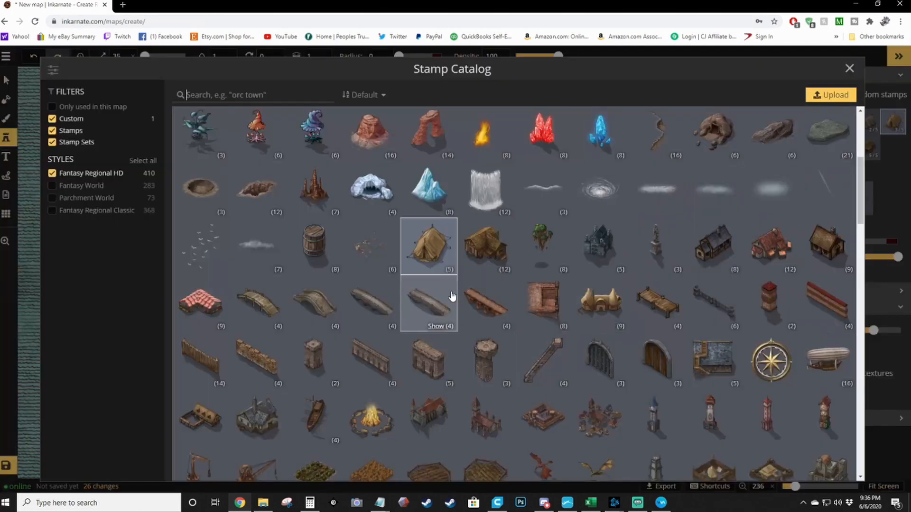
pyautogui.scroll(-3)
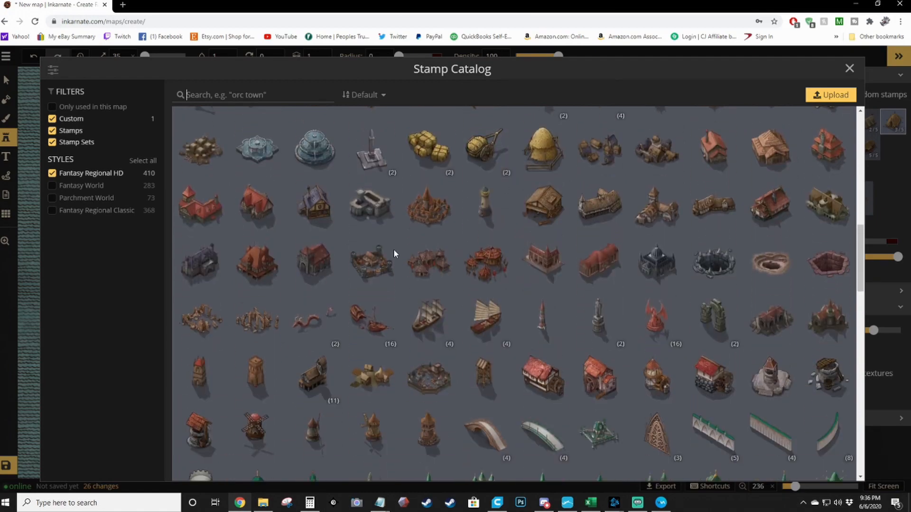
pyautogui.click(849, 69)
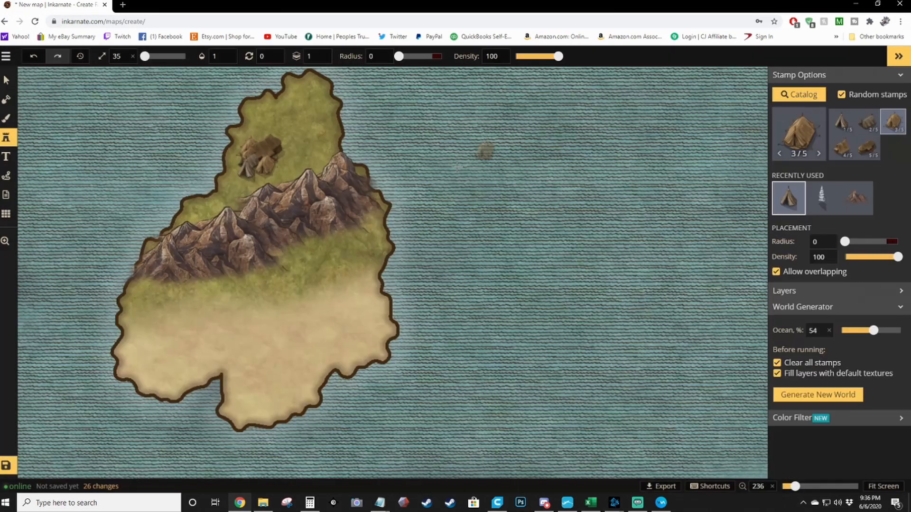
pyautogui.click(799, 94)
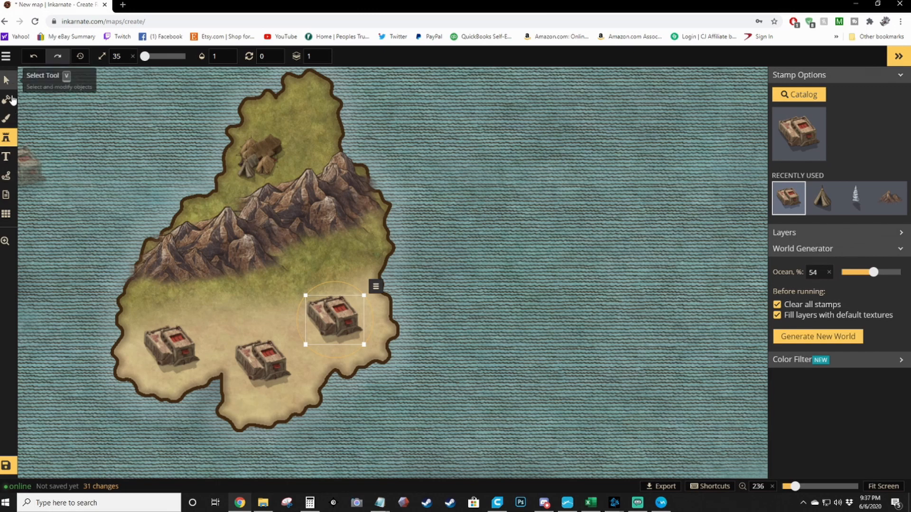
pyautogui.moveTo(7, 467)
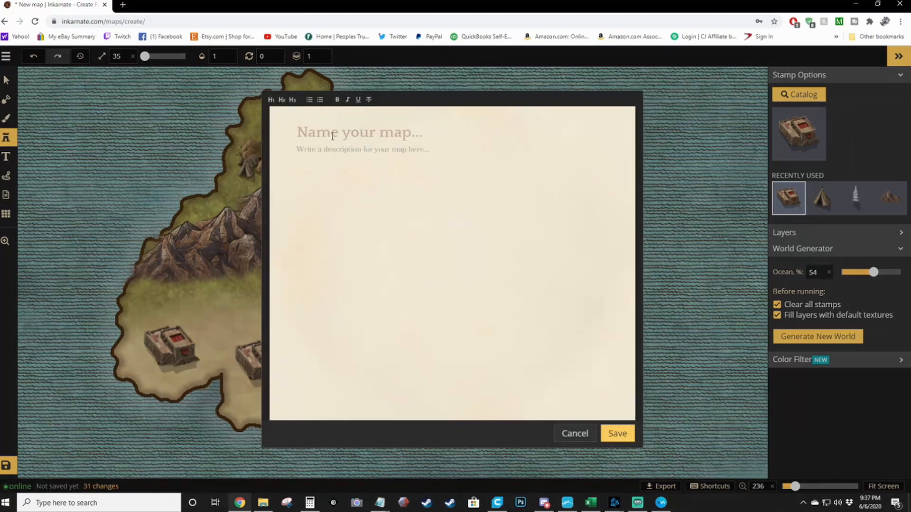
pyautogui.moveTo(674, 128)
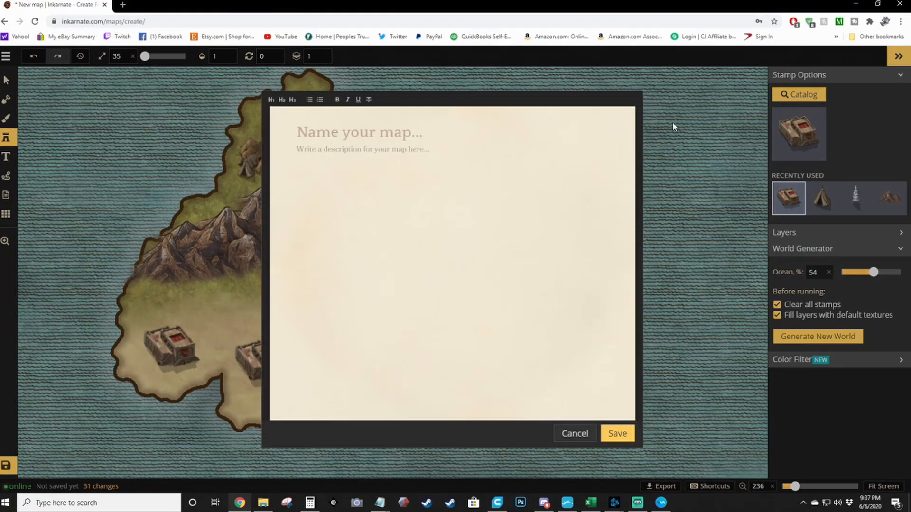
# Enter the title 'Test map' with a filler description and confirm the details.
pyautogui.write('T')
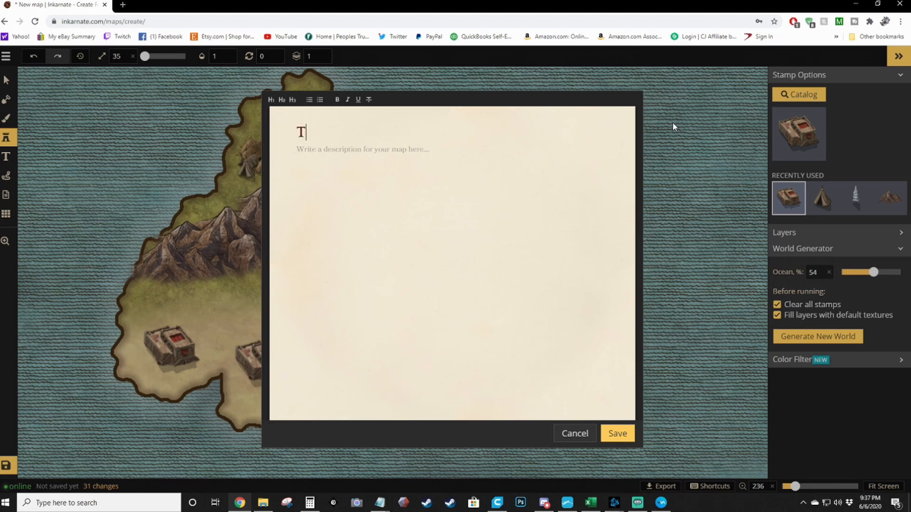
pyautogui.write('est map')
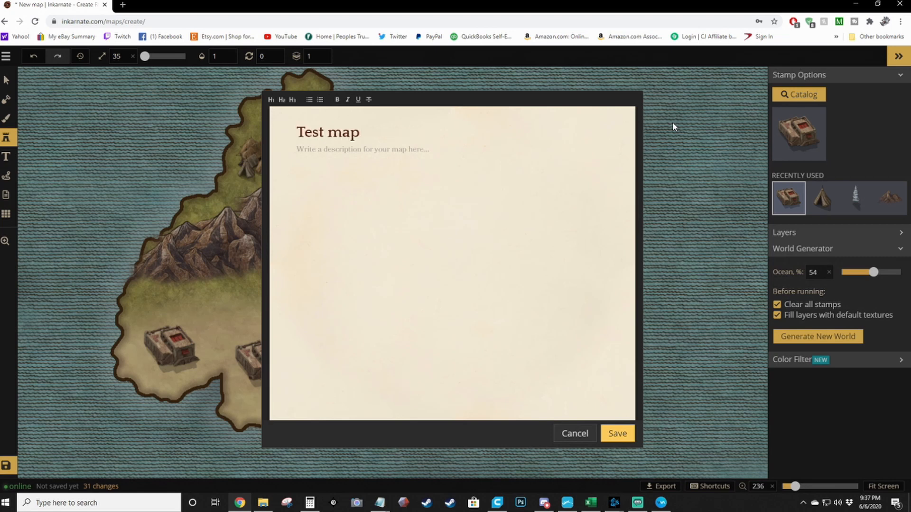
pyautogui.write('dfasdfas')
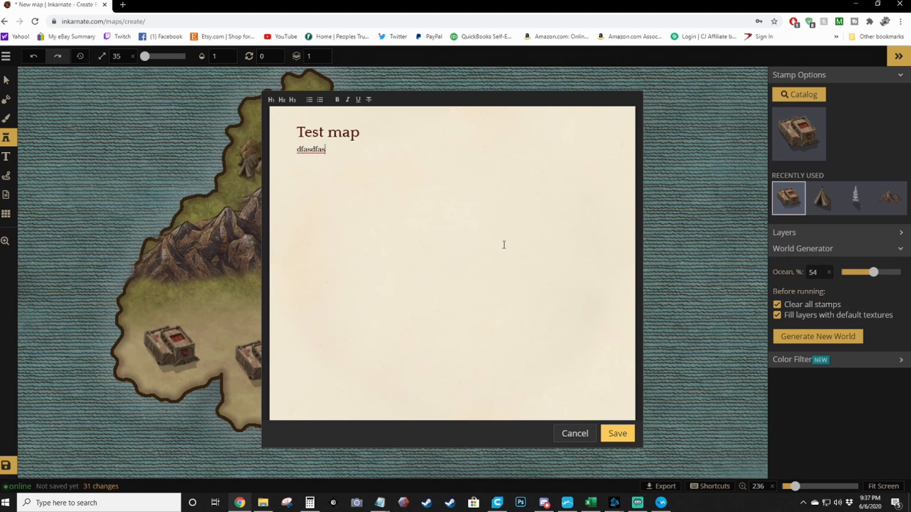
pyautogui.write('sadf asdf assf sadf as')
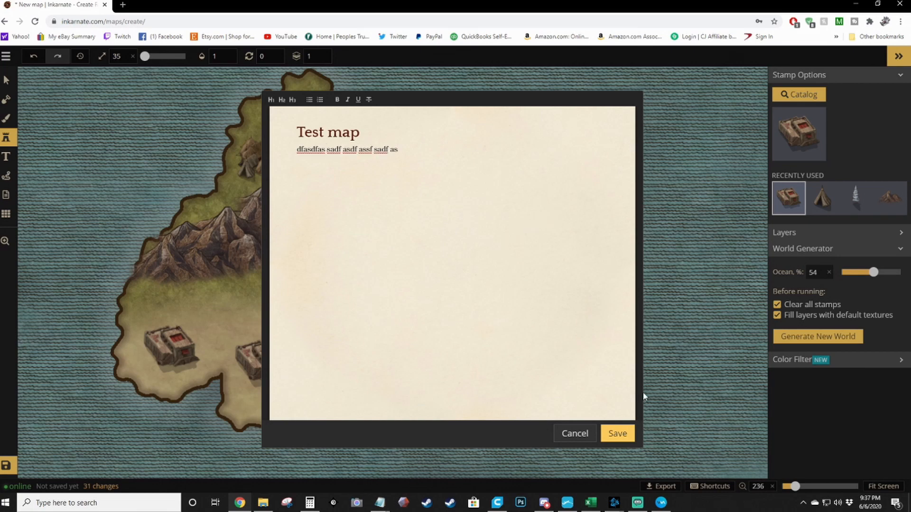
pyautogui.click(617, 433)
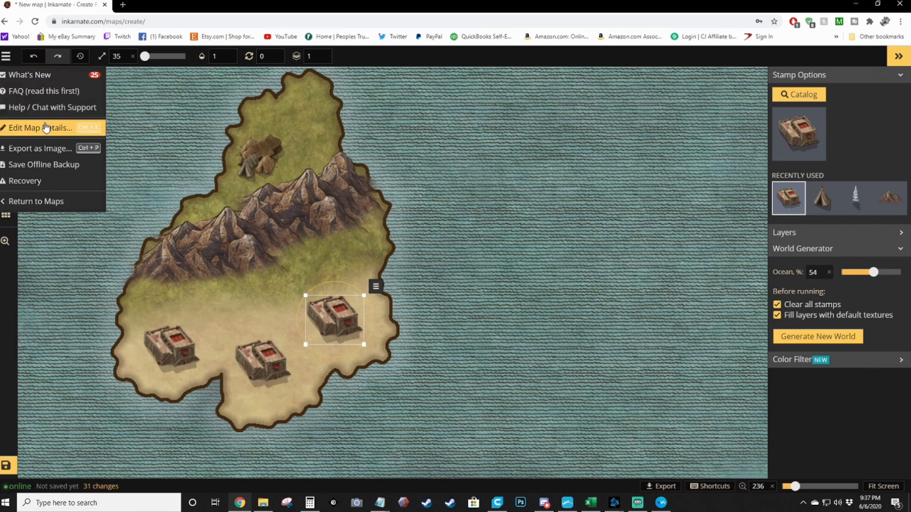
# Save the map through Edit Map Details, then return to My Maps.
pyautogui.click(35, 201)
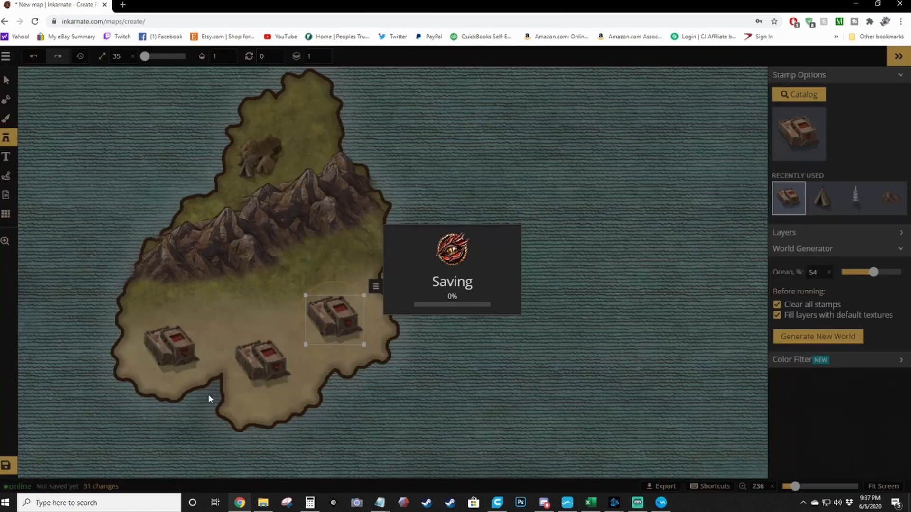
pyautogui.moveTo(252, 367)
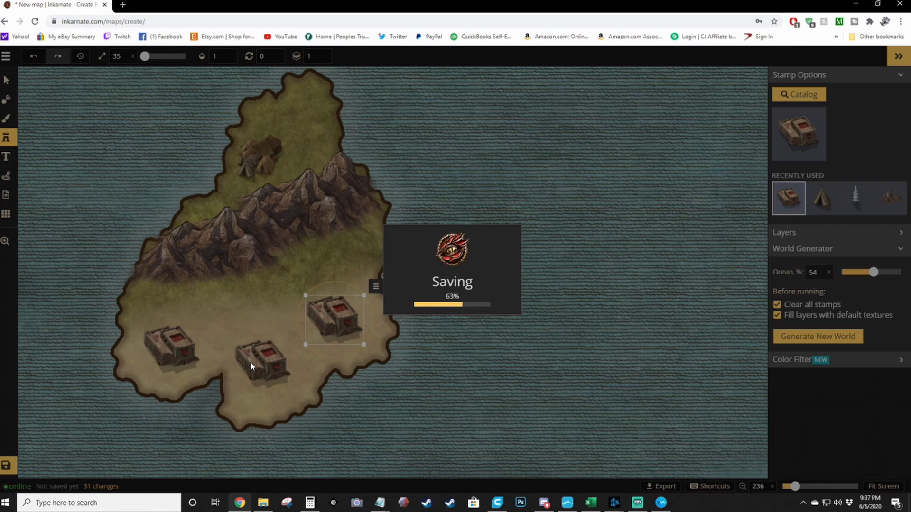
pyautogui.moveTo(269, 269)
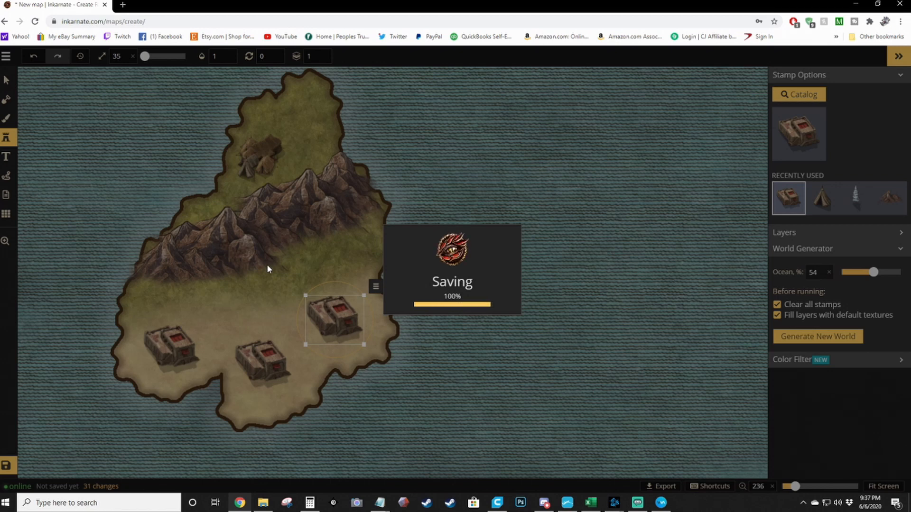
pyautogui.moveTo(138, 172)
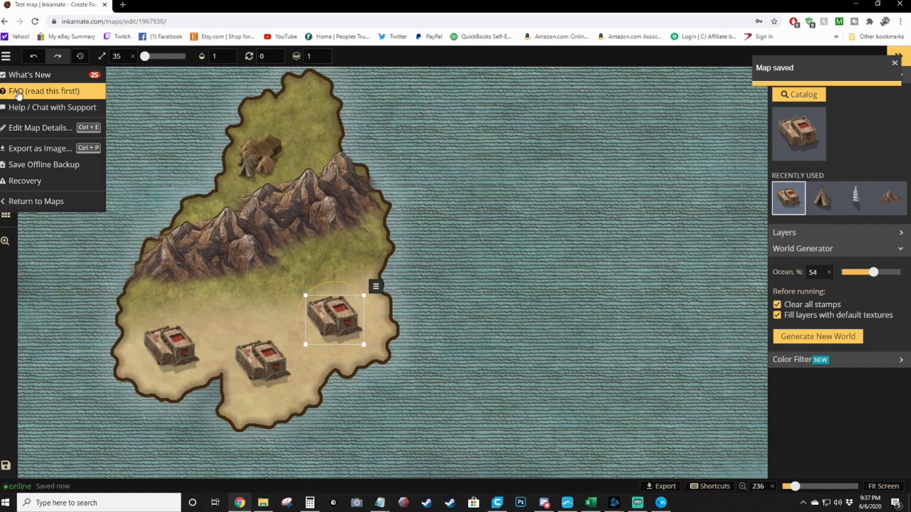
pyautogui.click(35, 201)
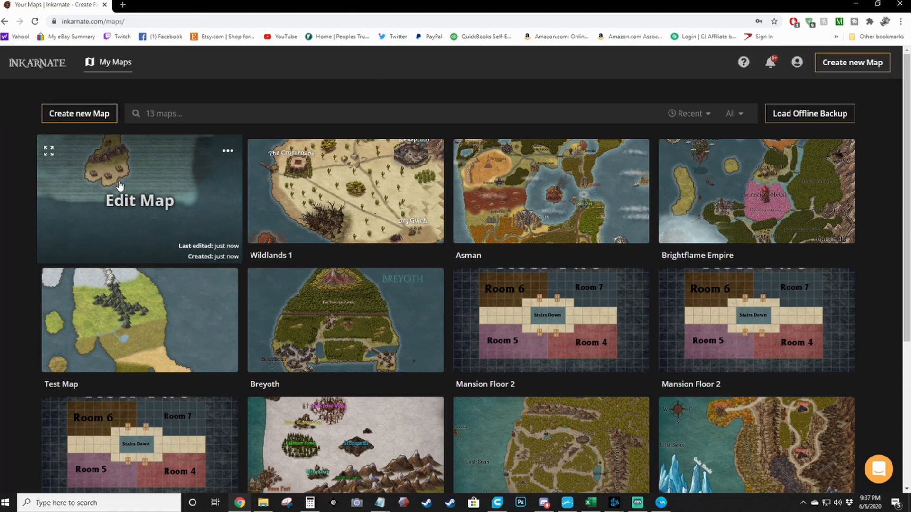
# Open the Test map thumbnail in My Maps for editing.
pyautogui.click(121, 185)
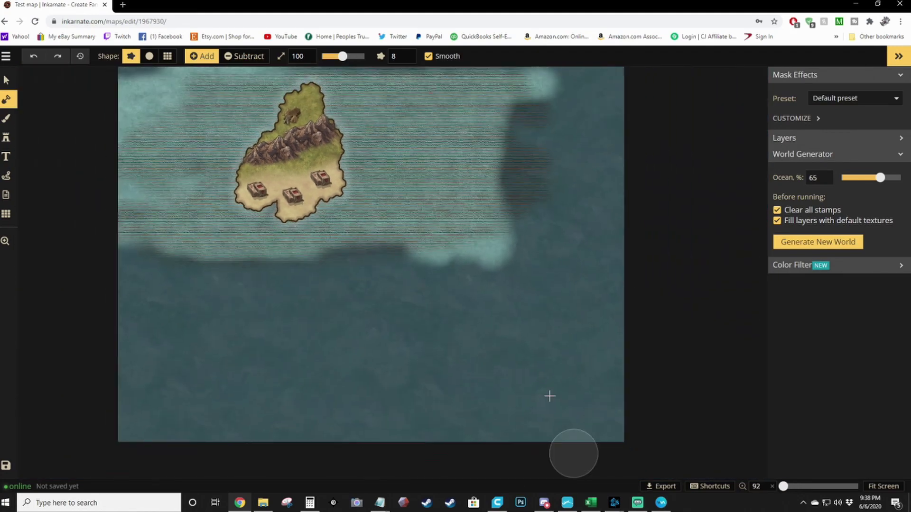
pyautogui.moveTo(547, 265)
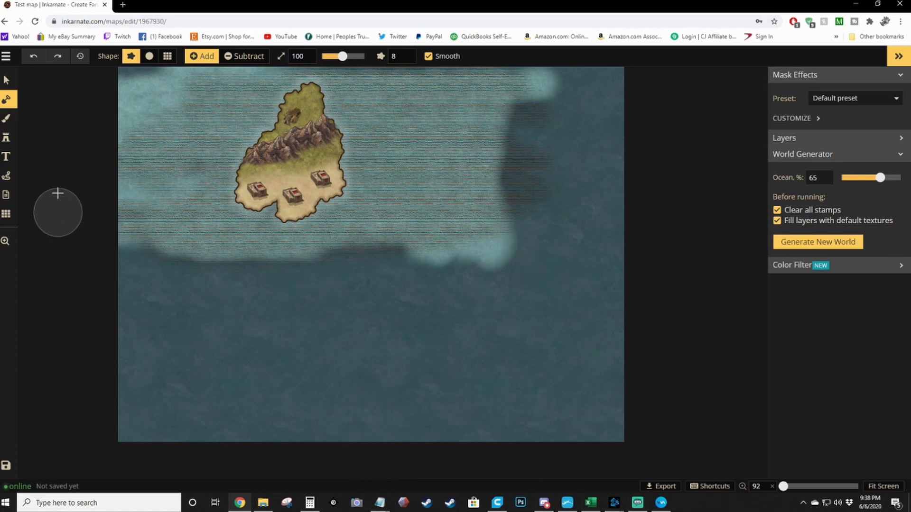
pyautogui.click(6, 176)
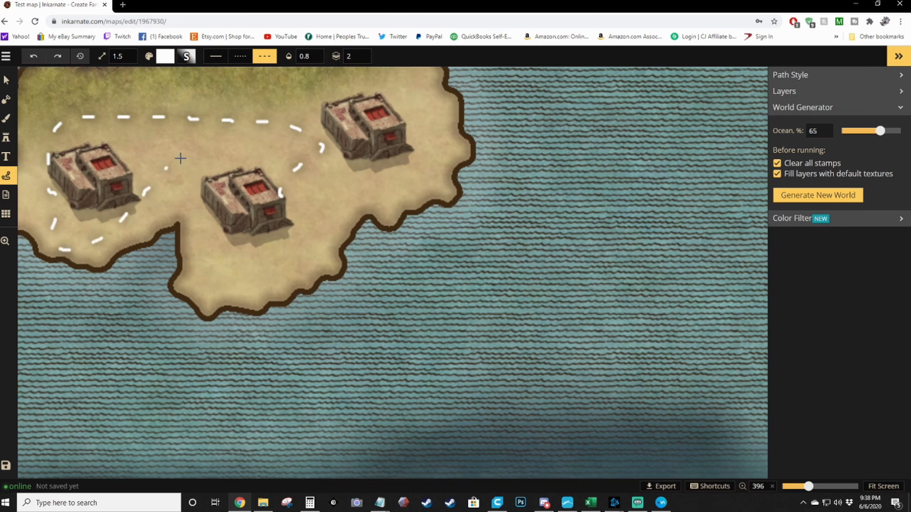
pyautogui.moveTo(180, 158); pyautogui.dragTo(147, 99)
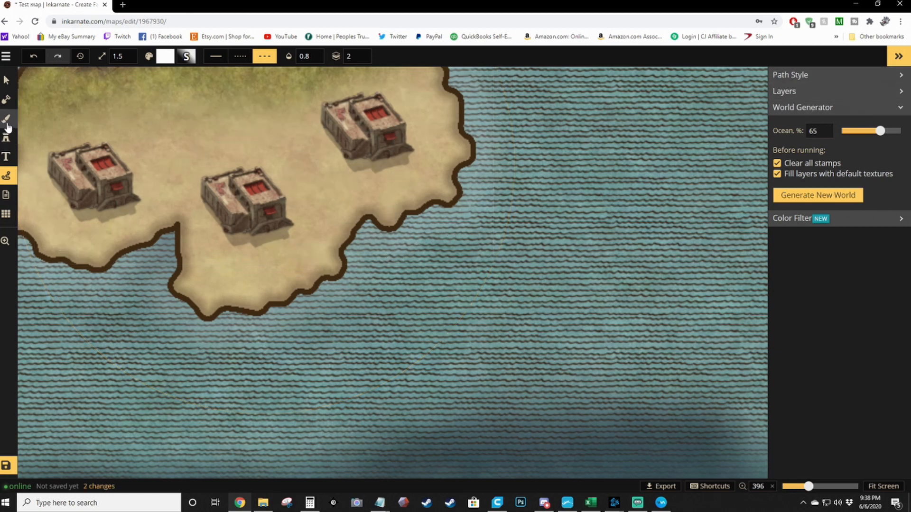
# Brush a stone path texture linking the three buildings on the beach.
pyautogui.click(7, 117)
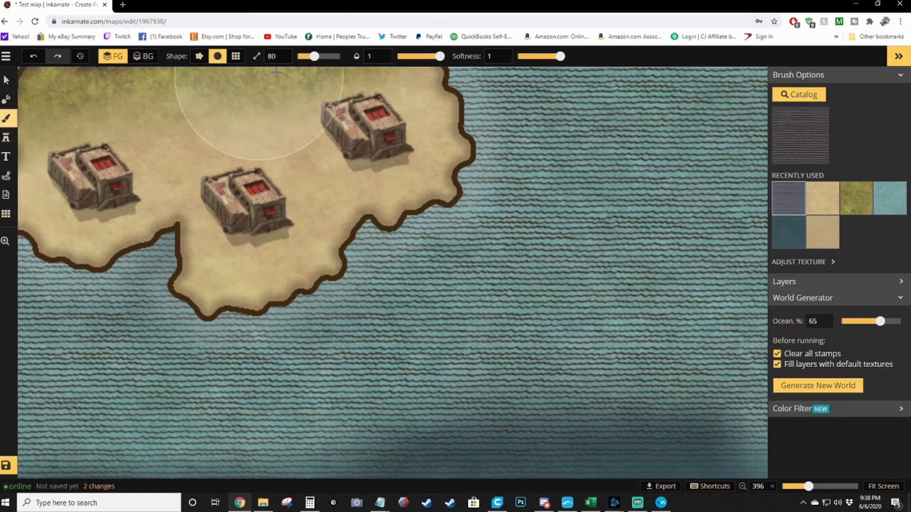
pyautogui.click(799, 94)
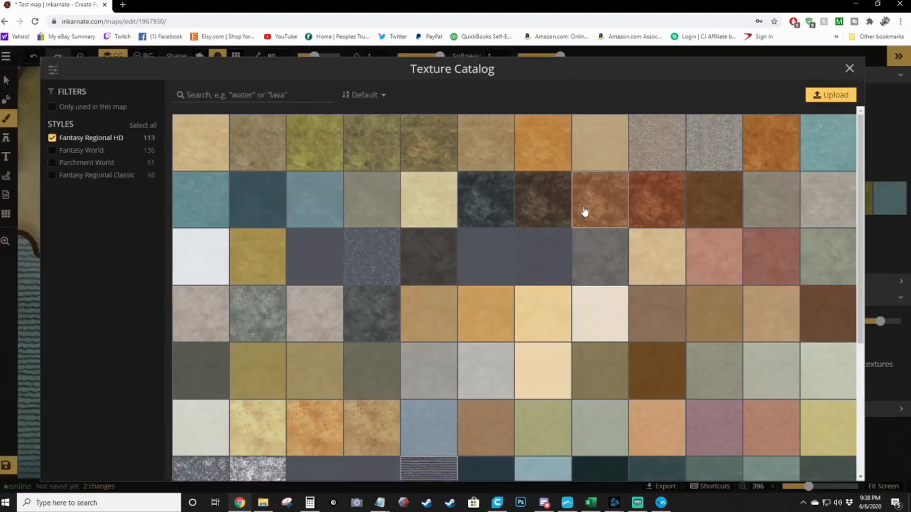
pyautogui.moveTo(489, 154)
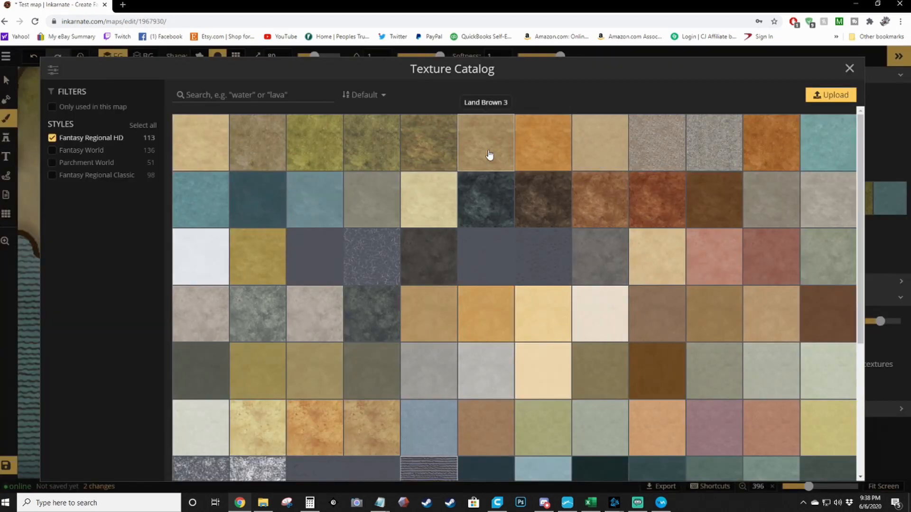
pyautogui.scroll(-3)
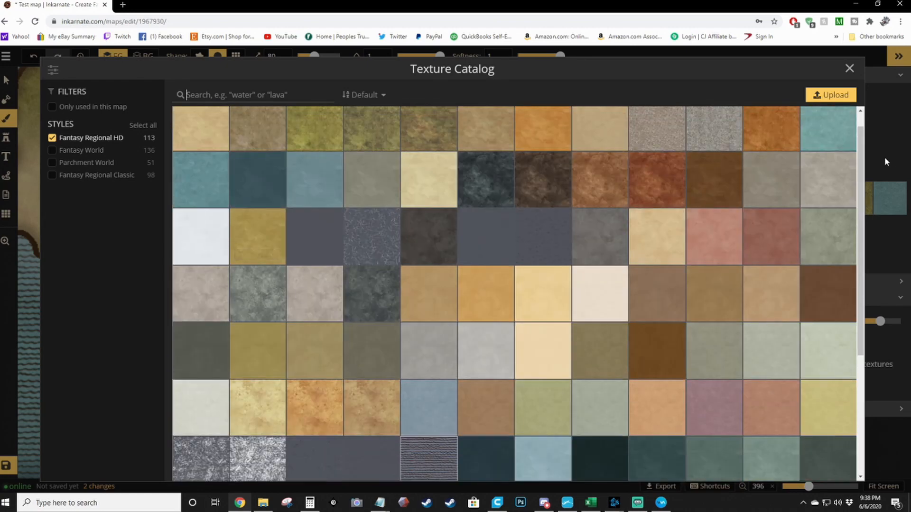
pyautogui.moveTo(714, 130)
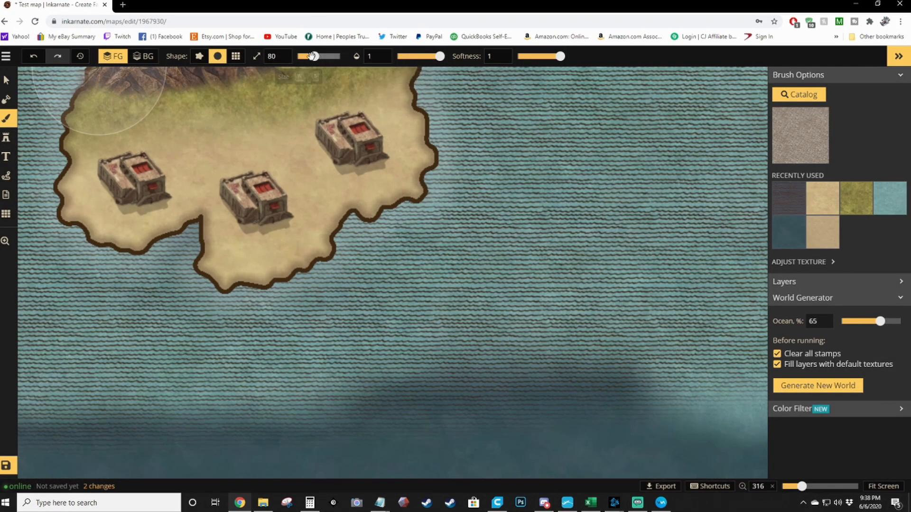
pyautogui.moveTo(313, 56); pyautogui.dragTo(299, 56)
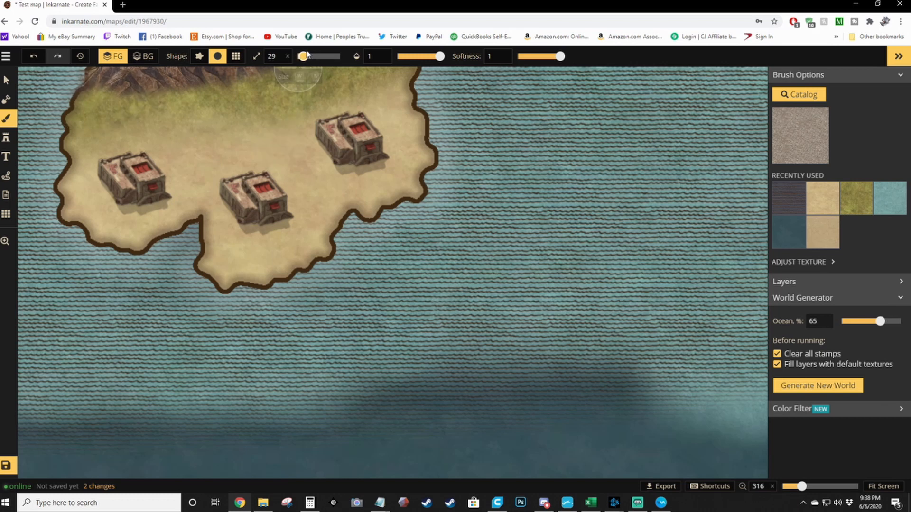
pyautogui.moveTo(318, 57); pyautogui.dragTo(303, 56)
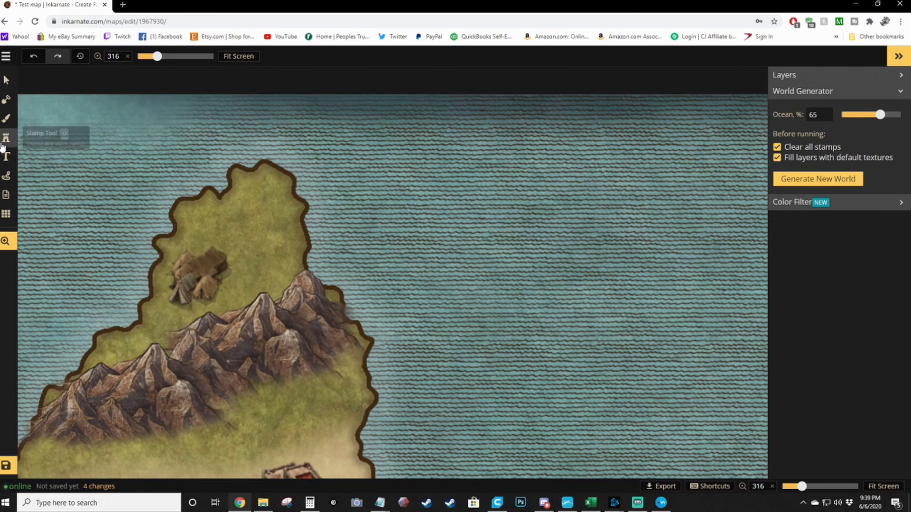
# Place a walled fort stamp on the island's grassy northern tip beside the tents.
pyautogui.click(6, 137)
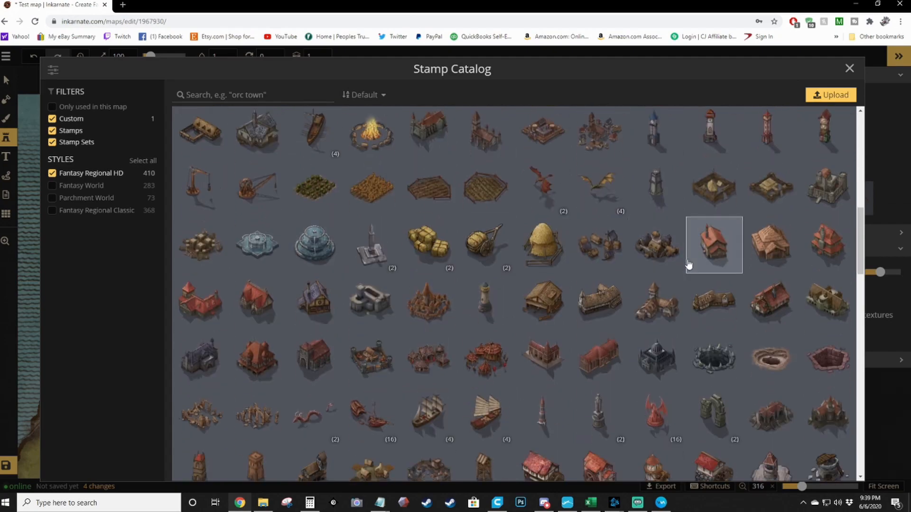
pyautogui.scroll(-3)
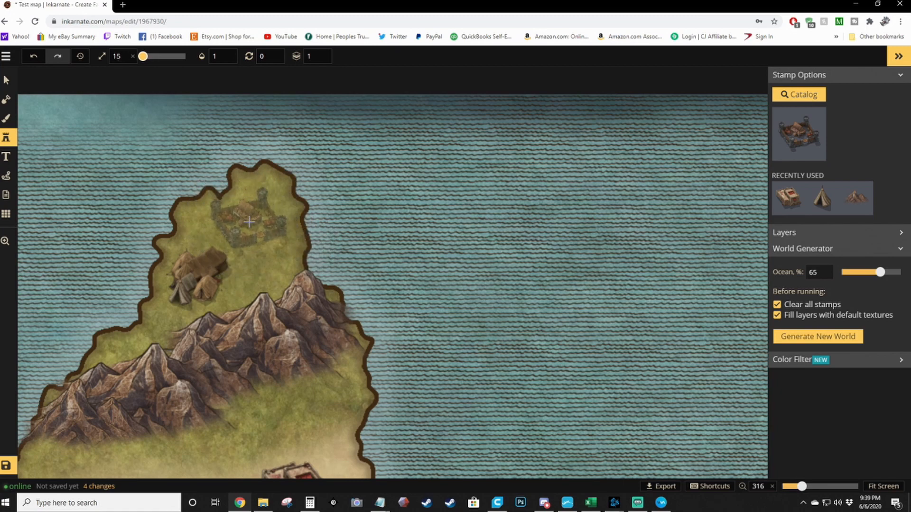
pyautogui.click(248, 223)
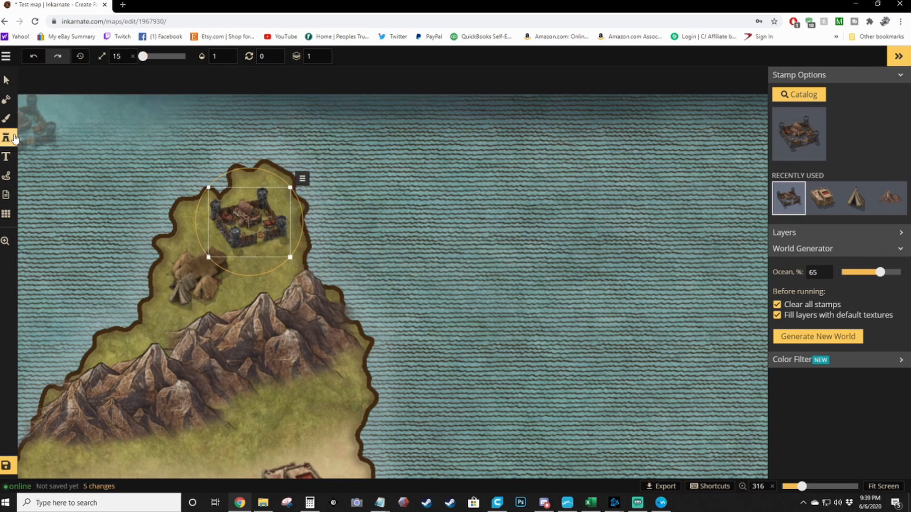
# Brush a path leading south from the new walled camp across the island.
pyautogui.click(7, 114)
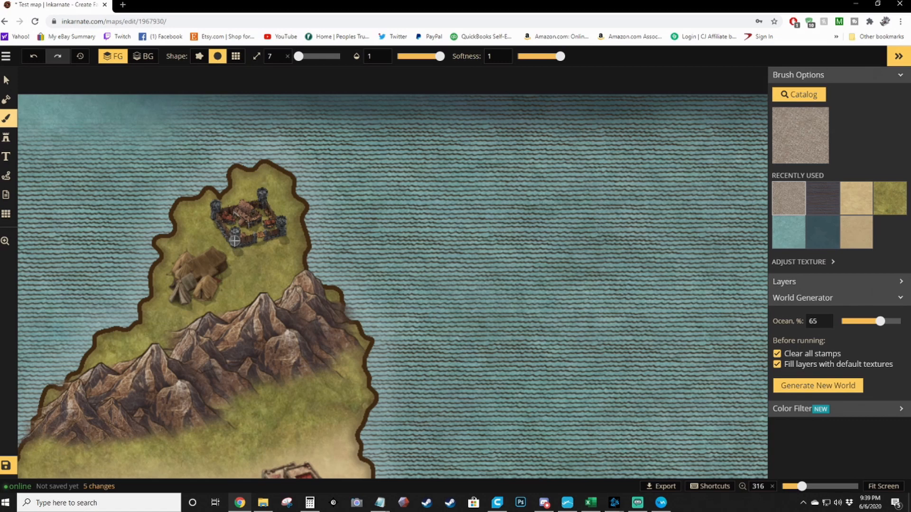
pyautogui.click(250, 231)
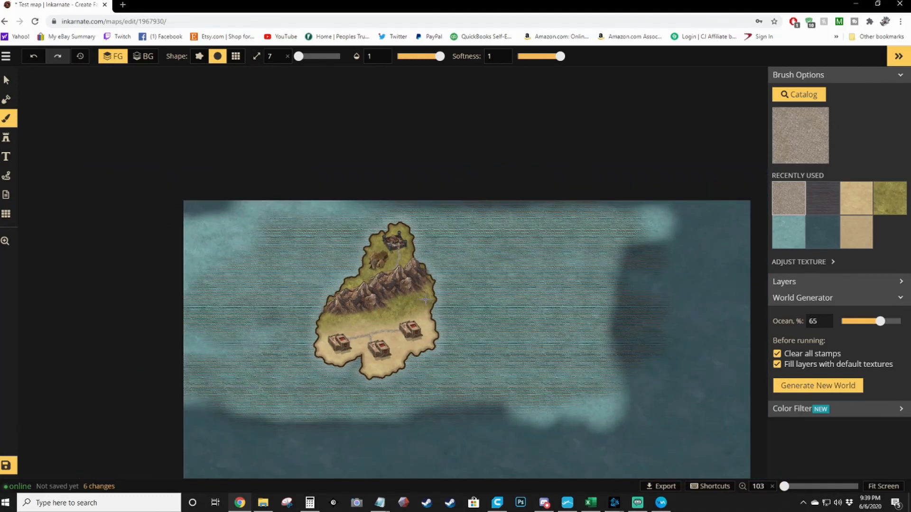
pyautogui.scroll(-3)
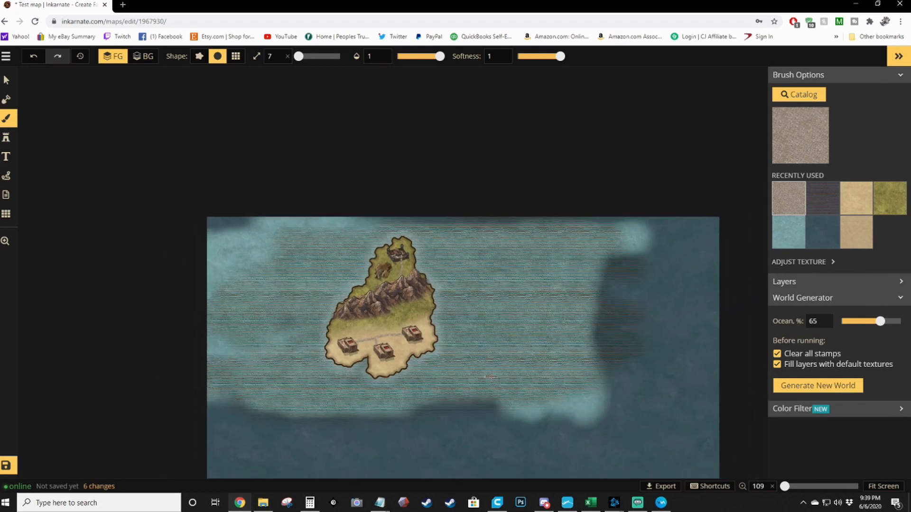
pyautogui.scroll(-3)
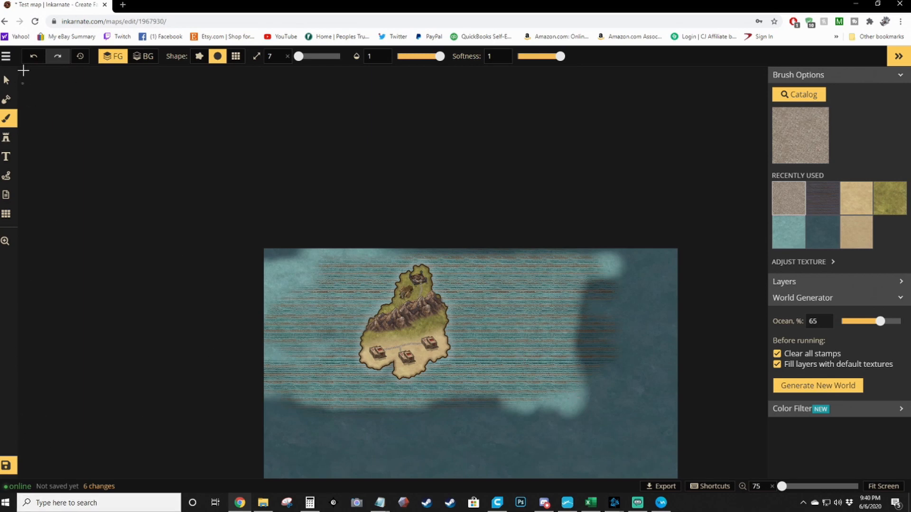
# Export the map as an image with the Night Scene filter and open the downloaded Test map.jpg.
pyautogui.click(6, 56)
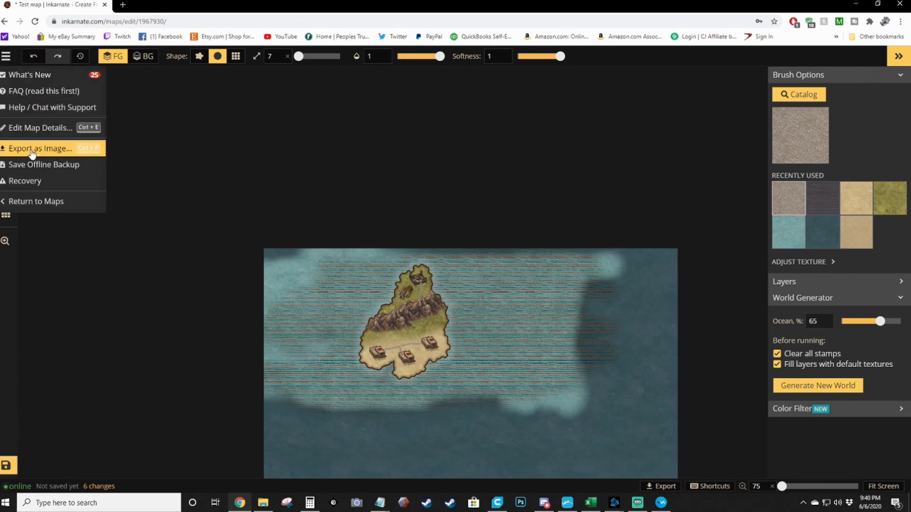
pyautogui.click(35, 148)
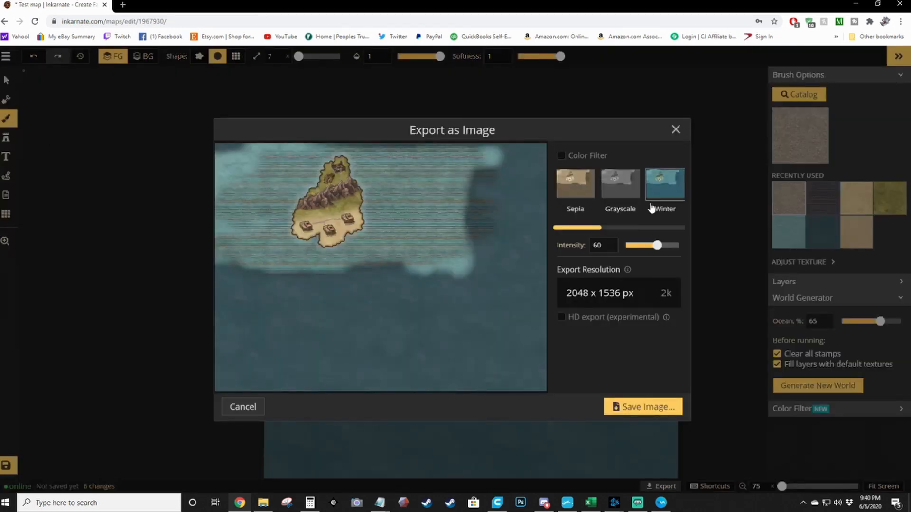
pyautogui.click(560, 156)
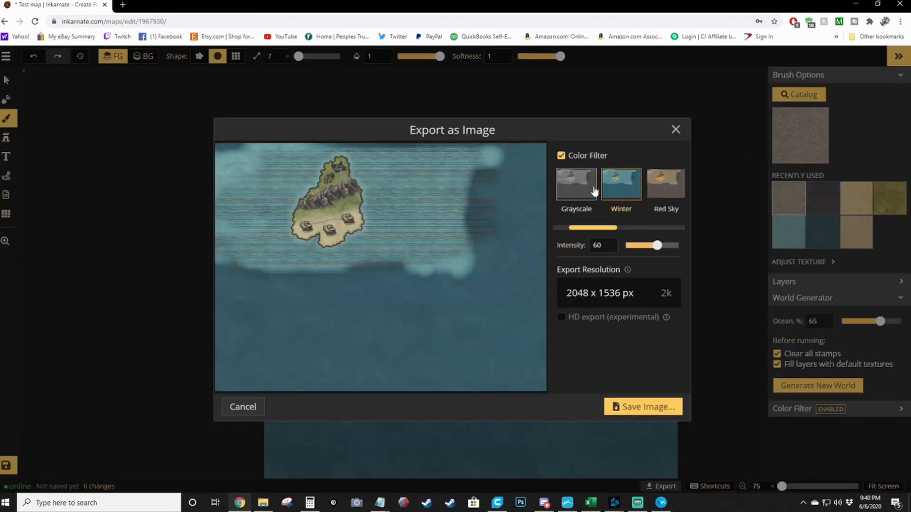
pyautogui.click(576, 184)
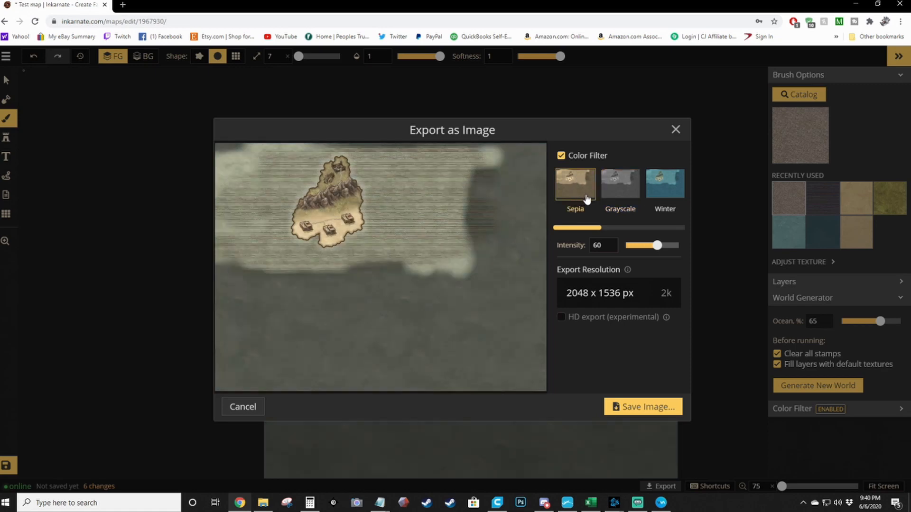
pyautogui.click(621, 183)
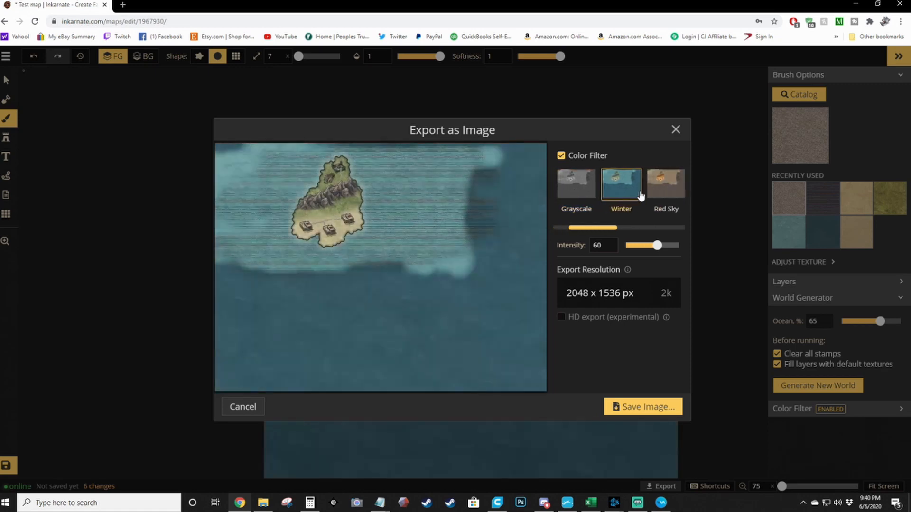
pyautogui.click(621, 184)
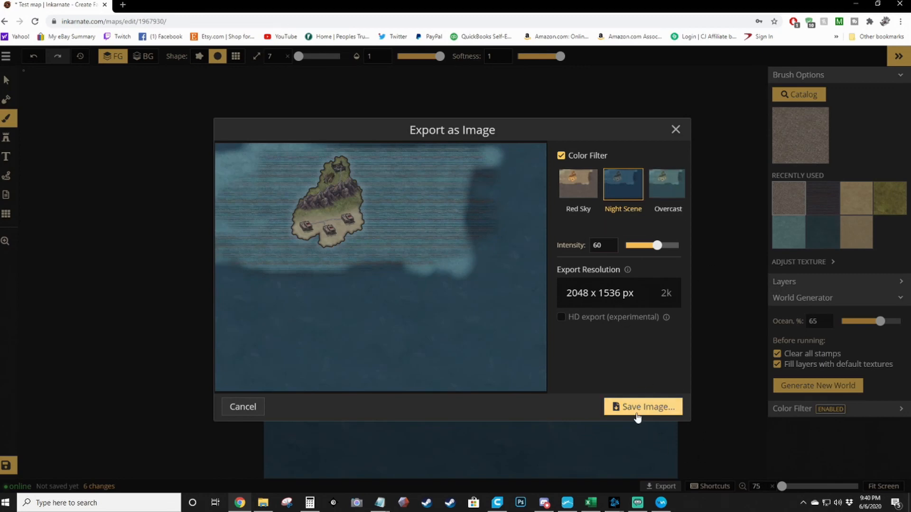
pyautogui.click(644, 406)
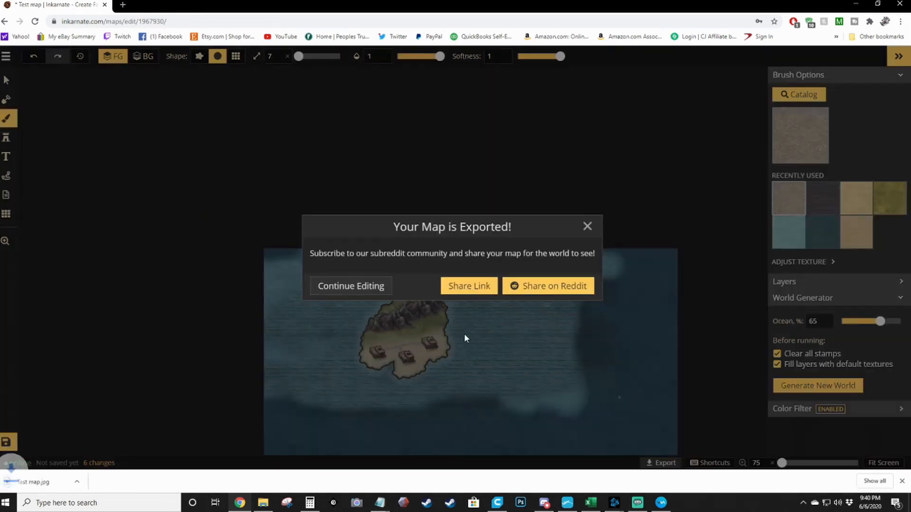
pyautogui.click(351, 286)
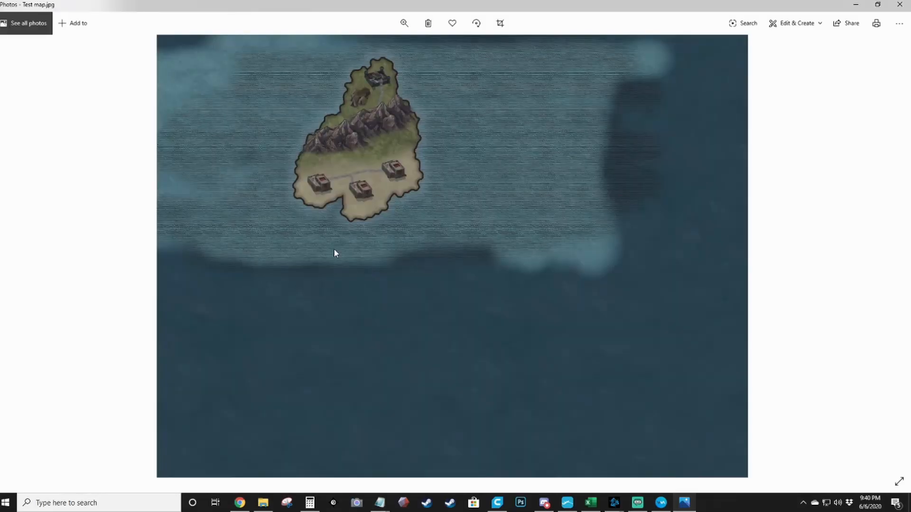
# Open the print dialog for Test map.jpg in Photos.
pyautogui.click(876, 23)
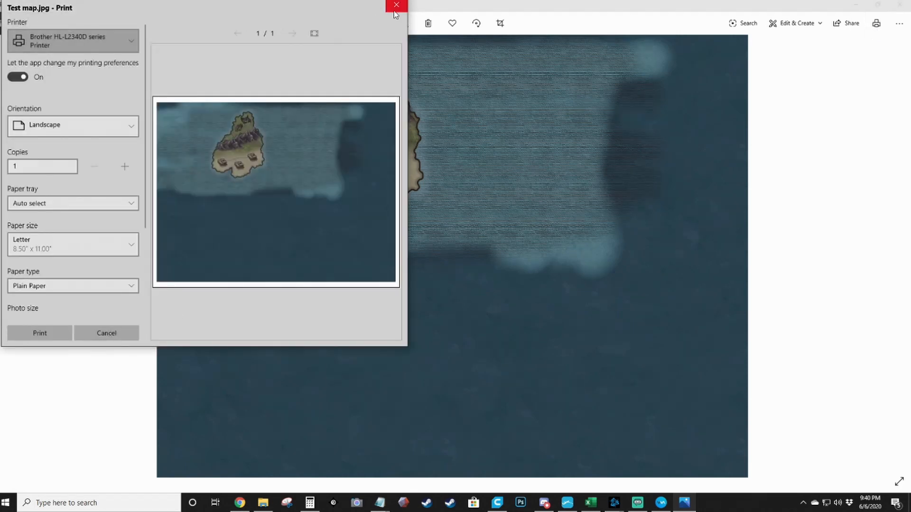
pyautogui.moveTo(392, 7)
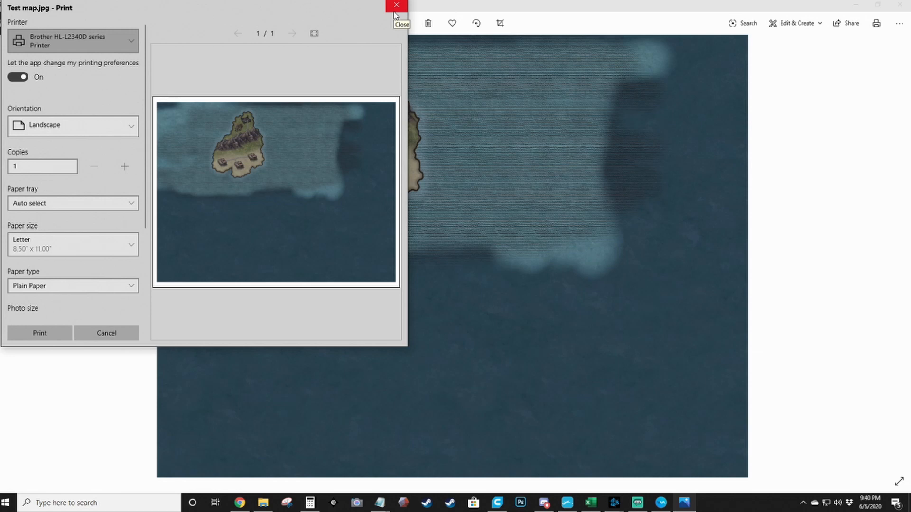
pyautogui.moveTo(395, 14)
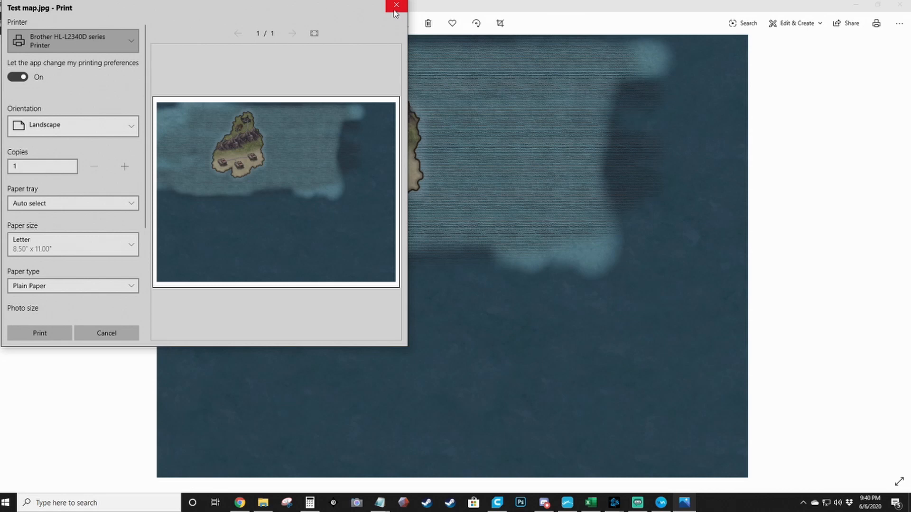
pyautogui.moveTo(362, 125)
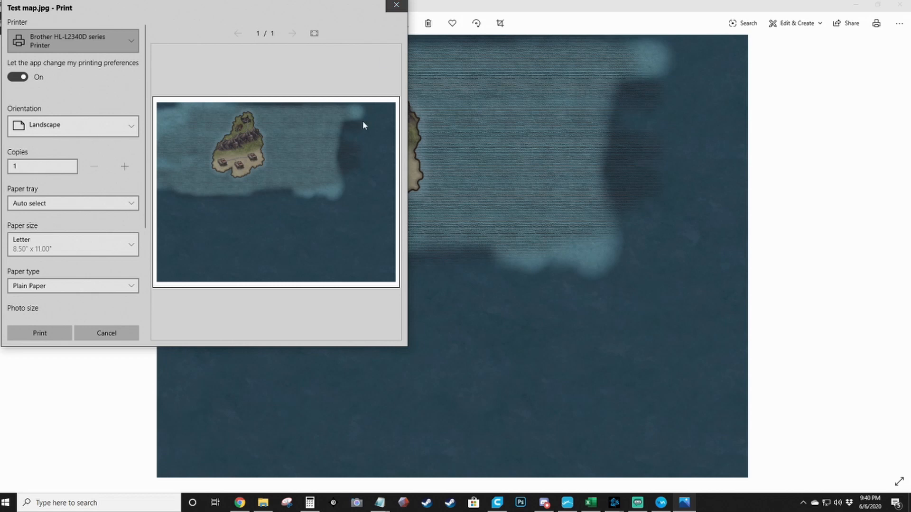
pyautogui.moveTo(345, 162)
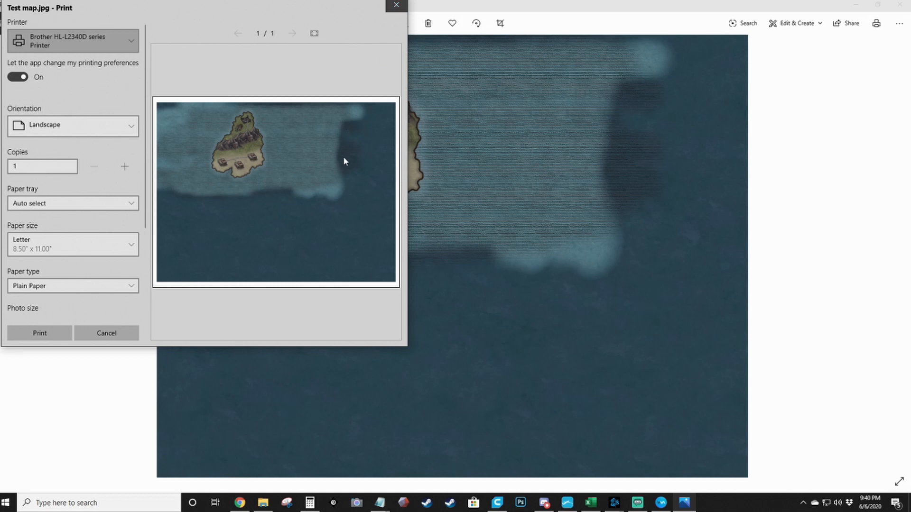
pyautogui.moveTo(305, 165)
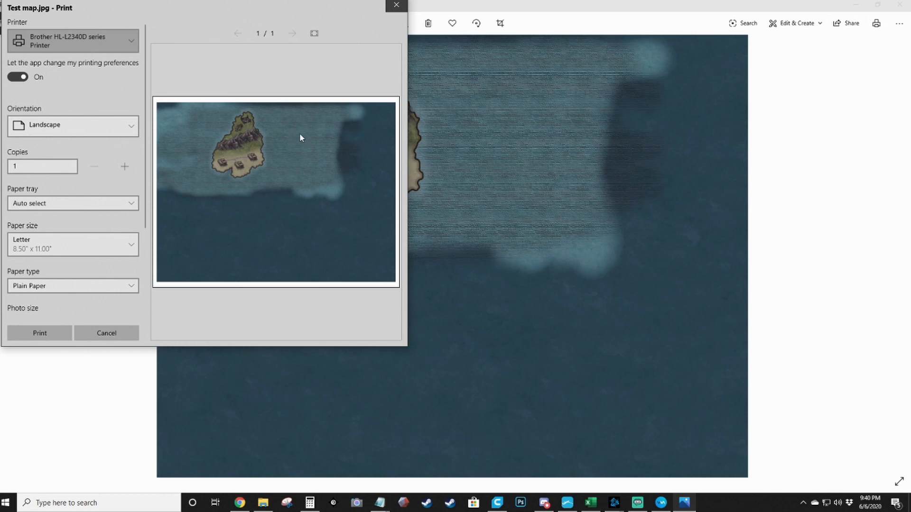
pyautogui.moveTo(361, 101)
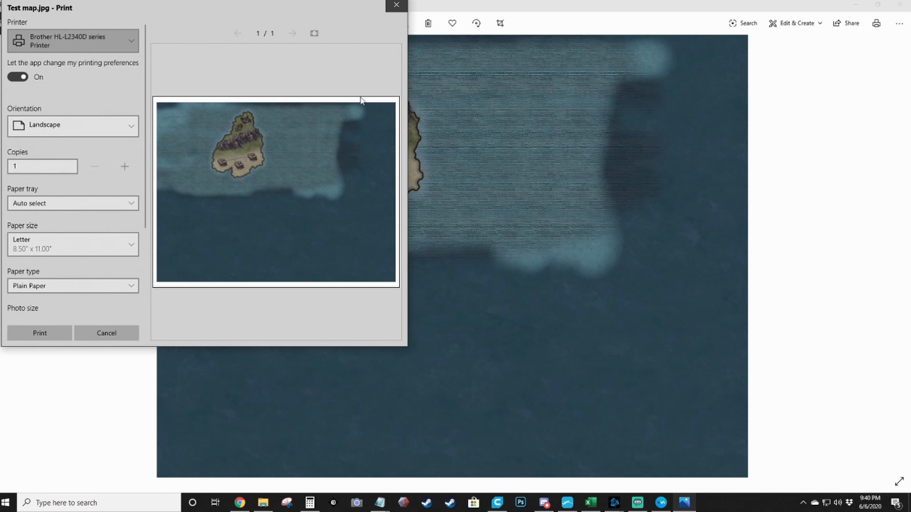
pyautogui.moveTo(416, 6)
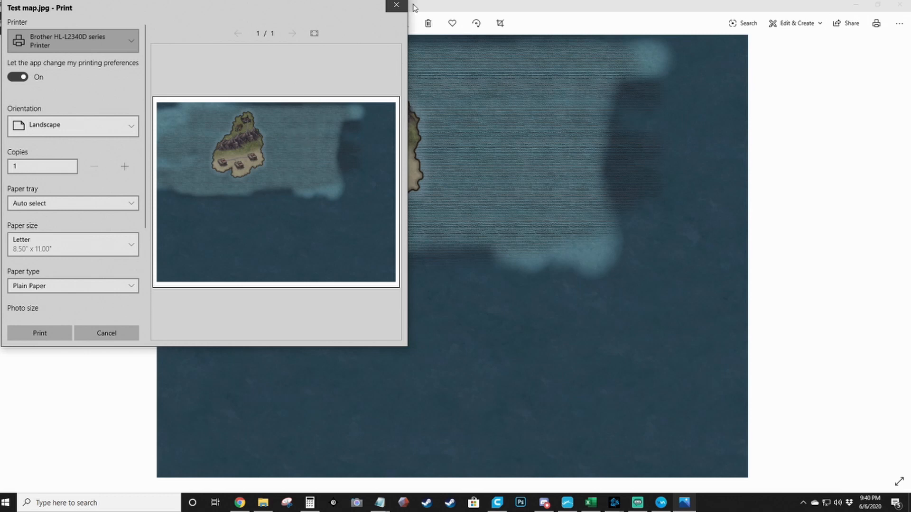